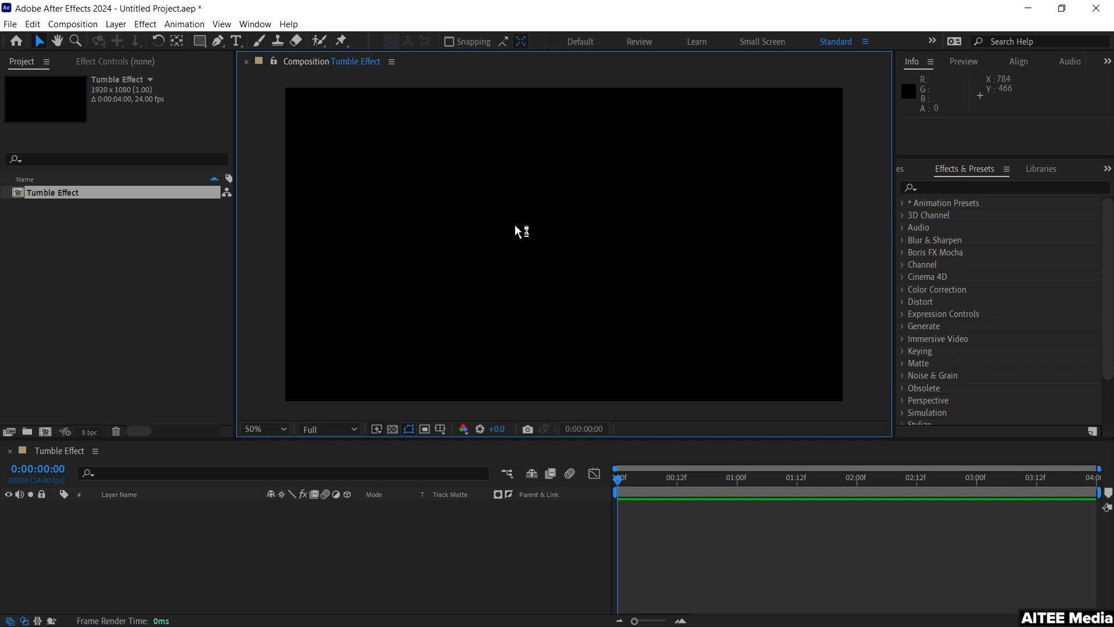
Draw a white-outlined perfect square near the composition centre and begin renaming Shape Layer 1
{"action": "left_click", "coordinate": [200, 40]}
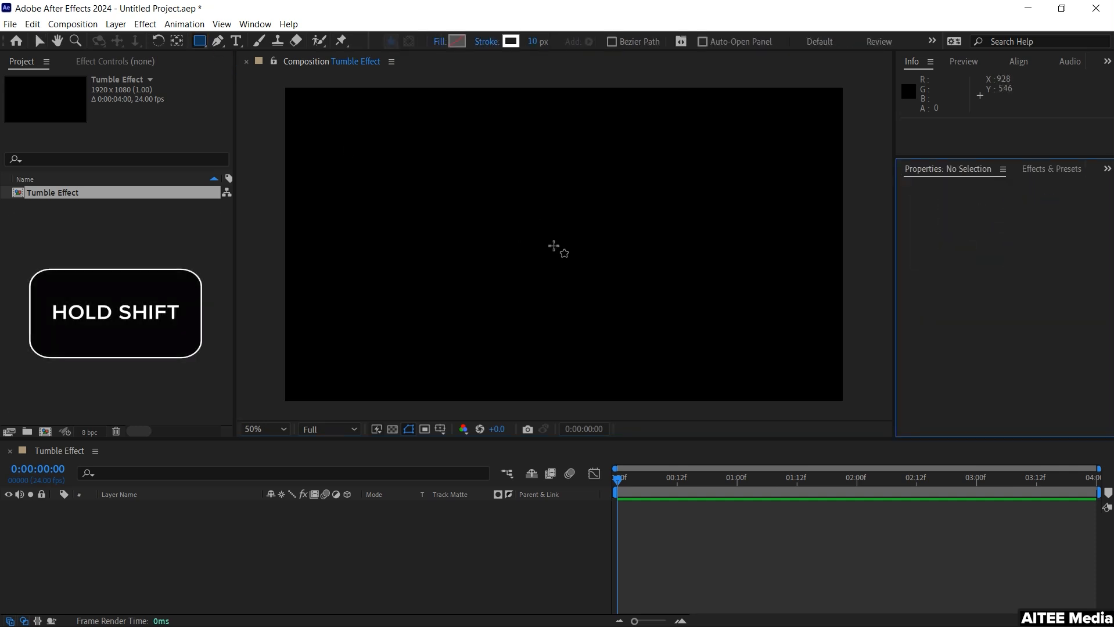
{"action": "left_click_drag", "start_coordinate": [541, 231], "coordinate": [618, 277]}
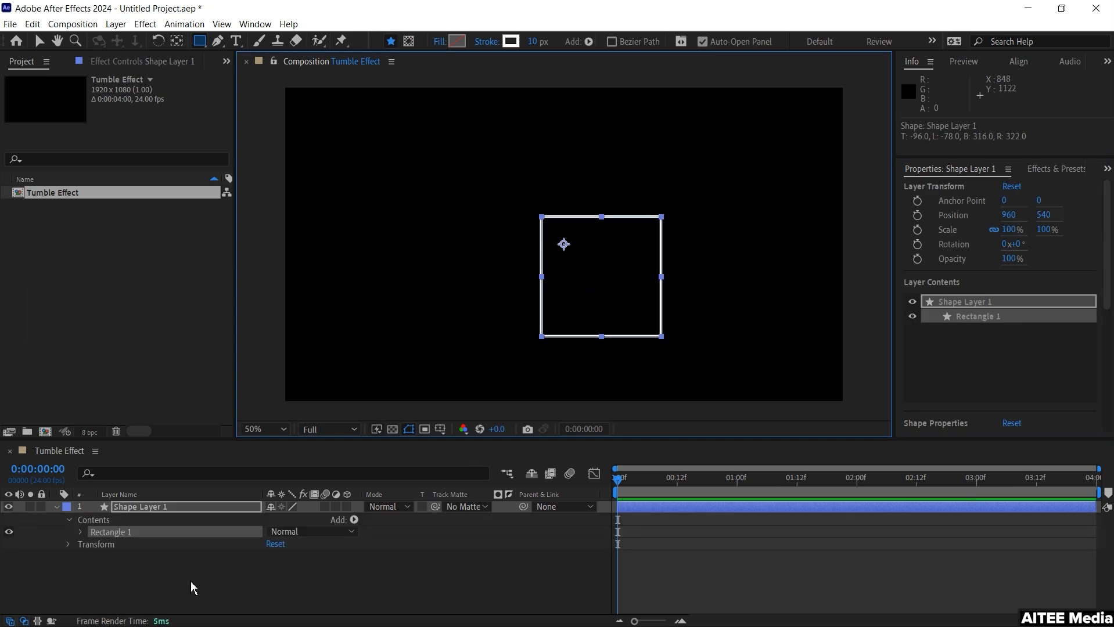
{"action": "left_click", "coordinate": [142, 507]}
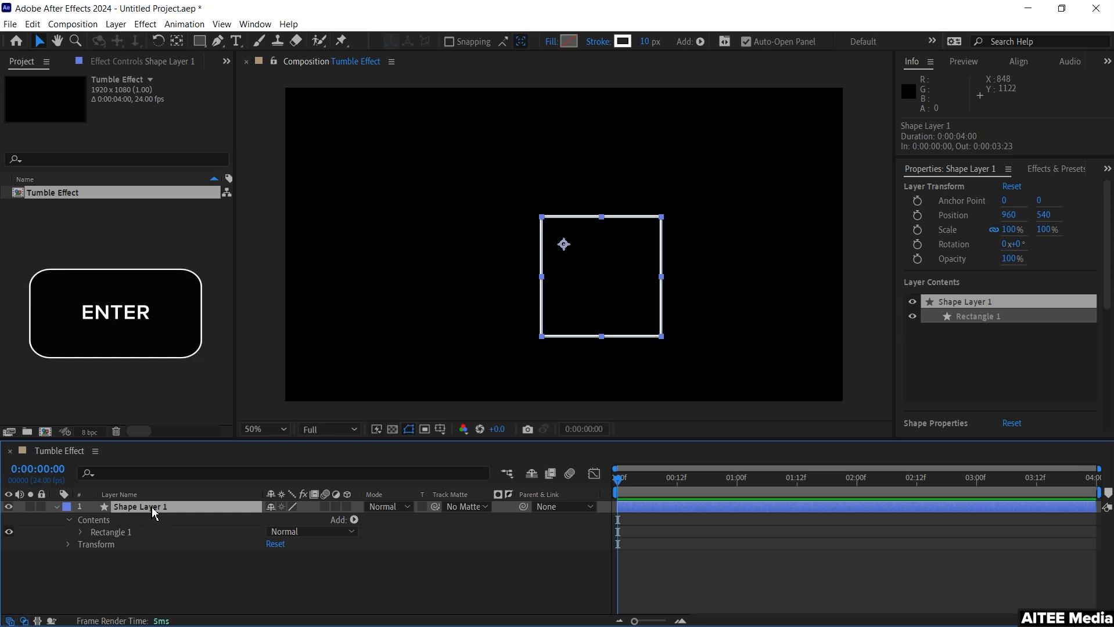
Rename the shape layer to Rectangle and confirm the new name
{"action": "double_click", "coordinate": [139, 506]}
{"action": "type", "text": "Rectangle"}
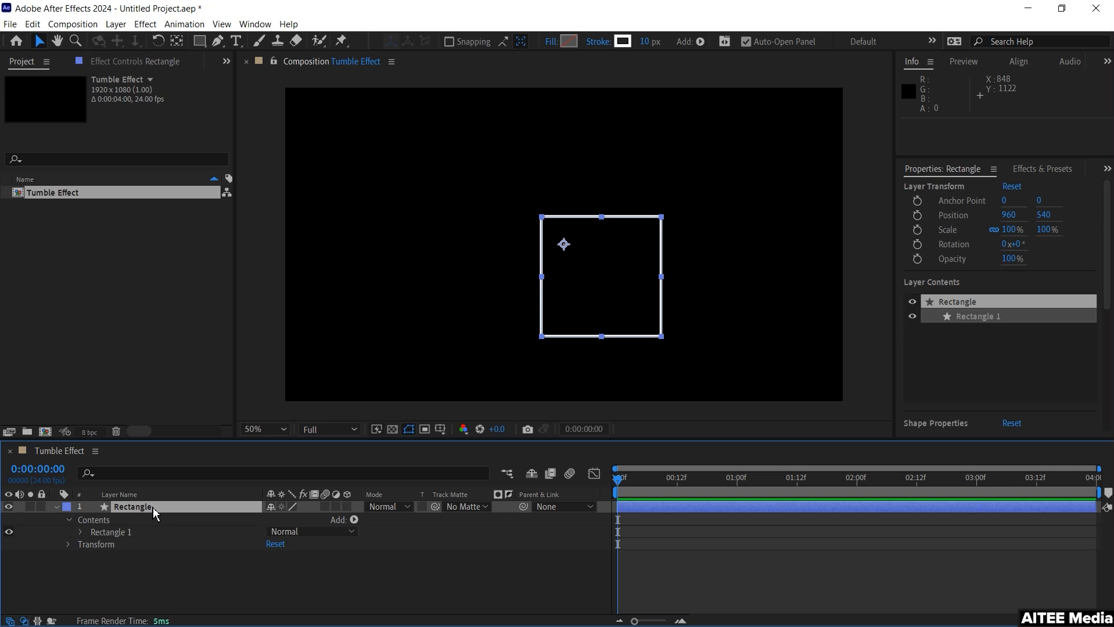
{"action": "key", "text": "u"}
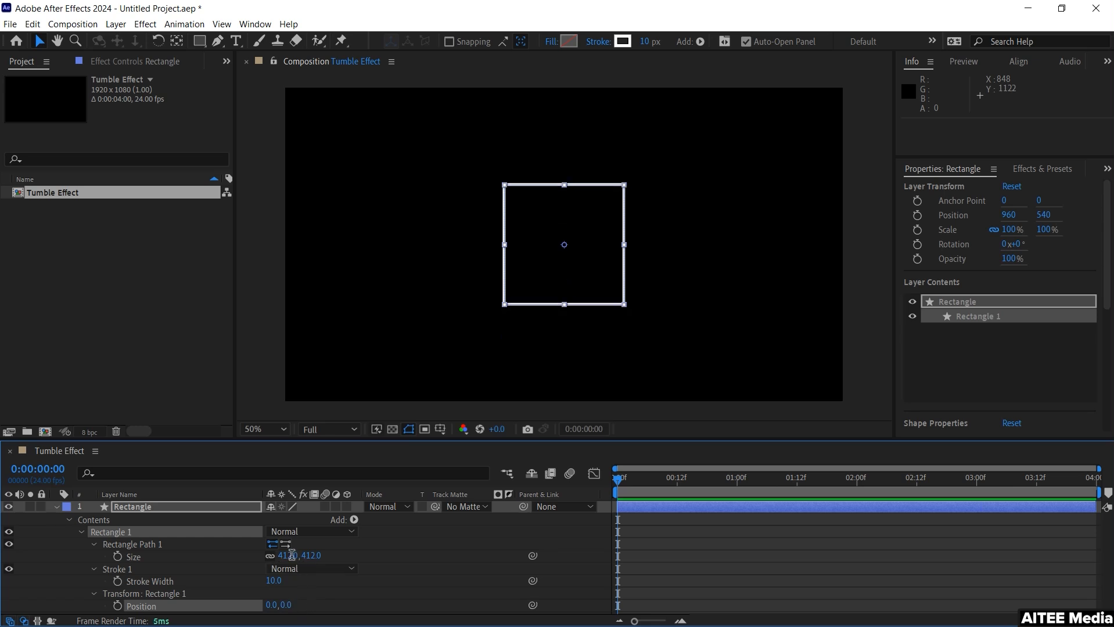
Edit Rectangle Path 1 Size to make the square exactly 400 by 400
{"action": "double_click", "coordinate": [288, 555]}
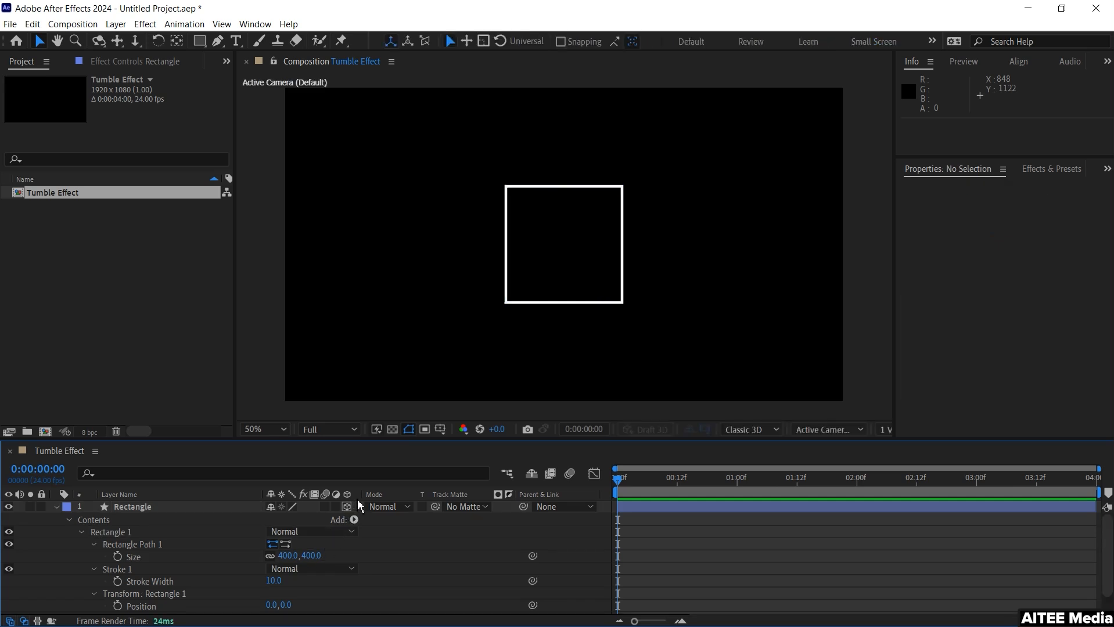
{"action": "right_click", "coordinate": [375, 504]}
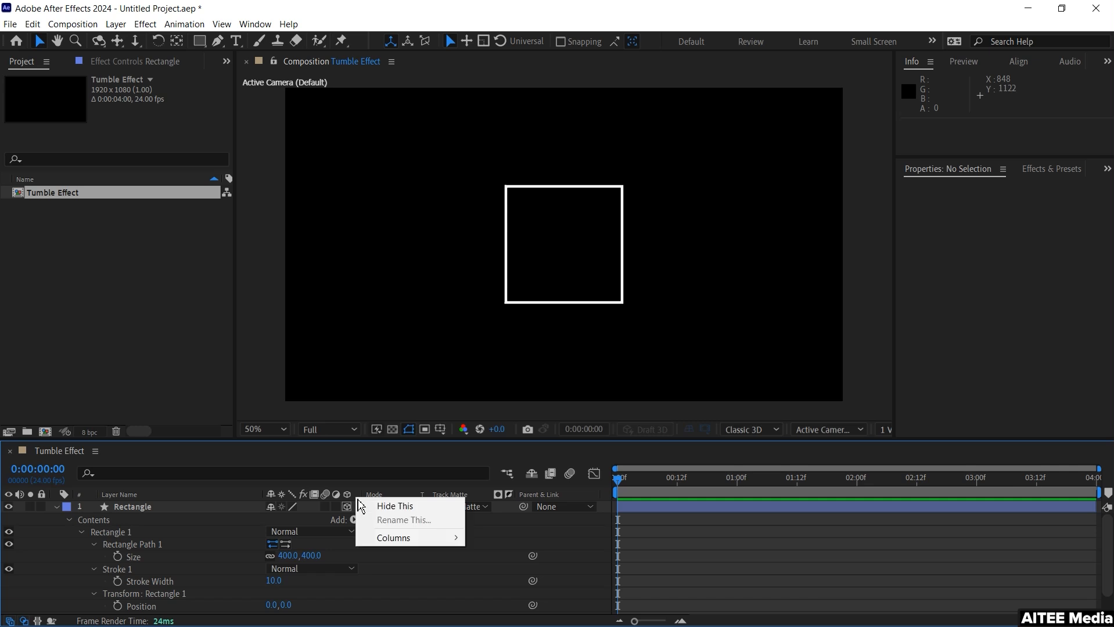
{"action": "mouse_move", "coordinate": [430, 557]}
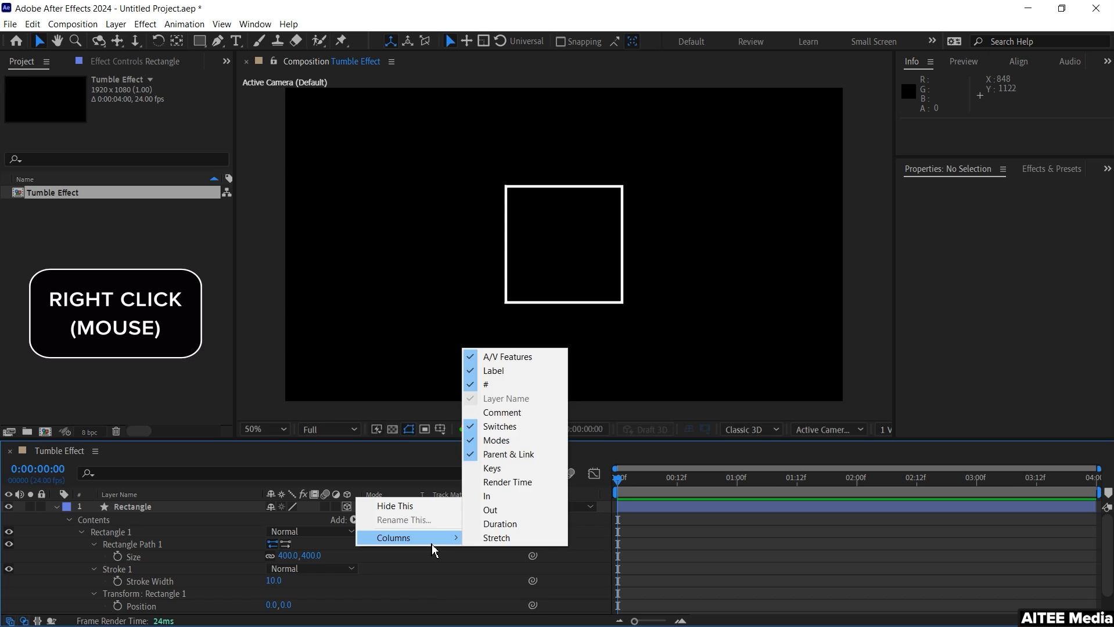
{"action": "mouse_move", "coordinate": [511, 426]}
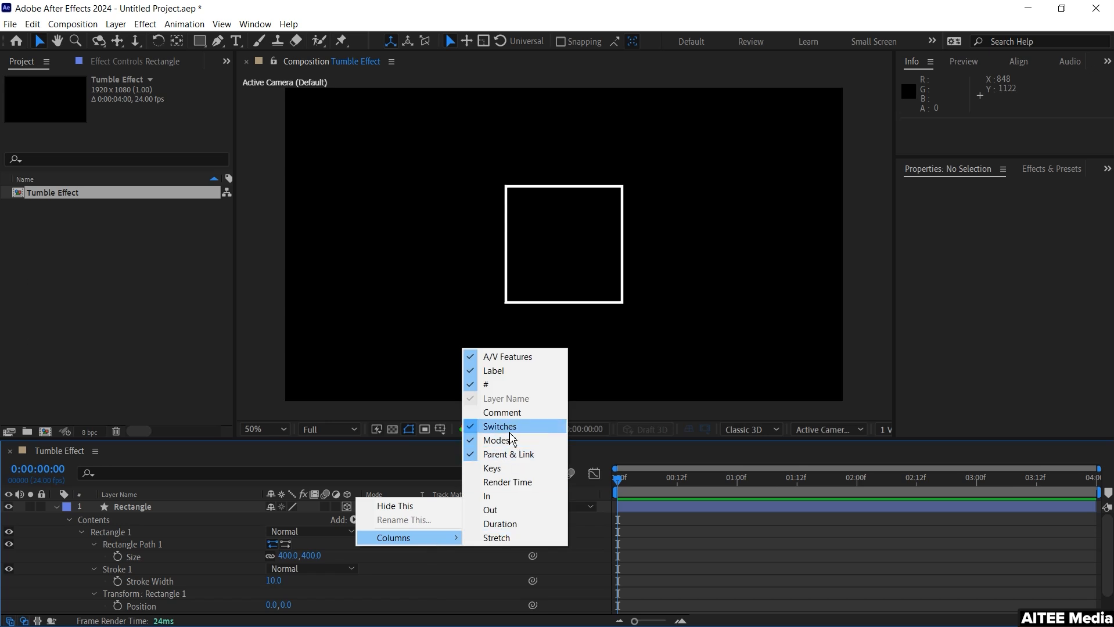
{"action": "mouse_move", "coordinate": [507, 454]}
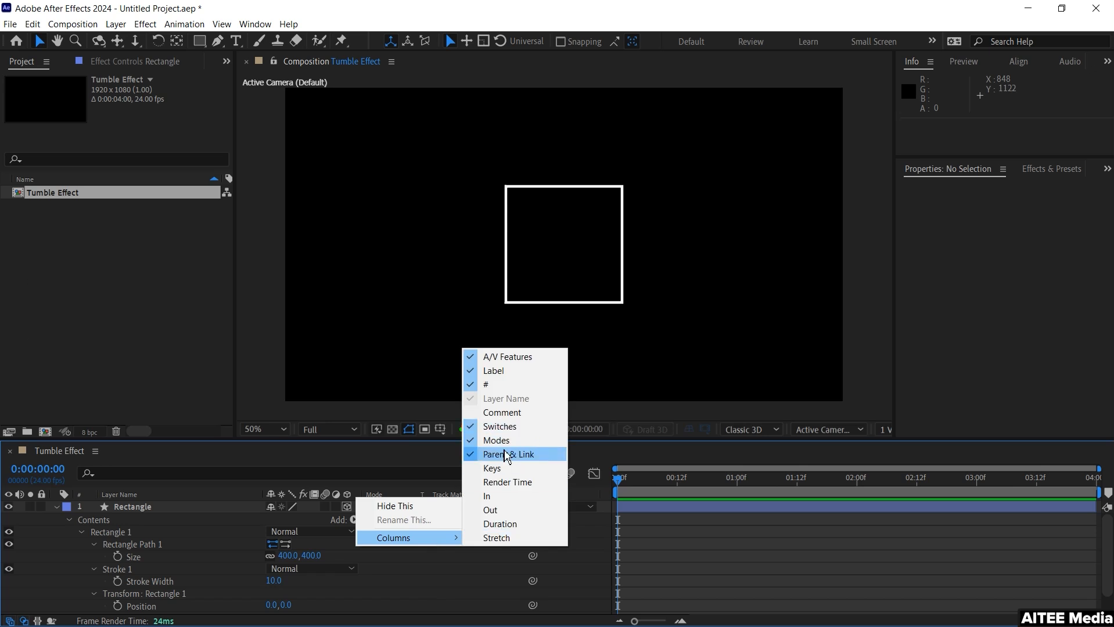
{"action": "mouse_move", "coordinate": [496, 440]}
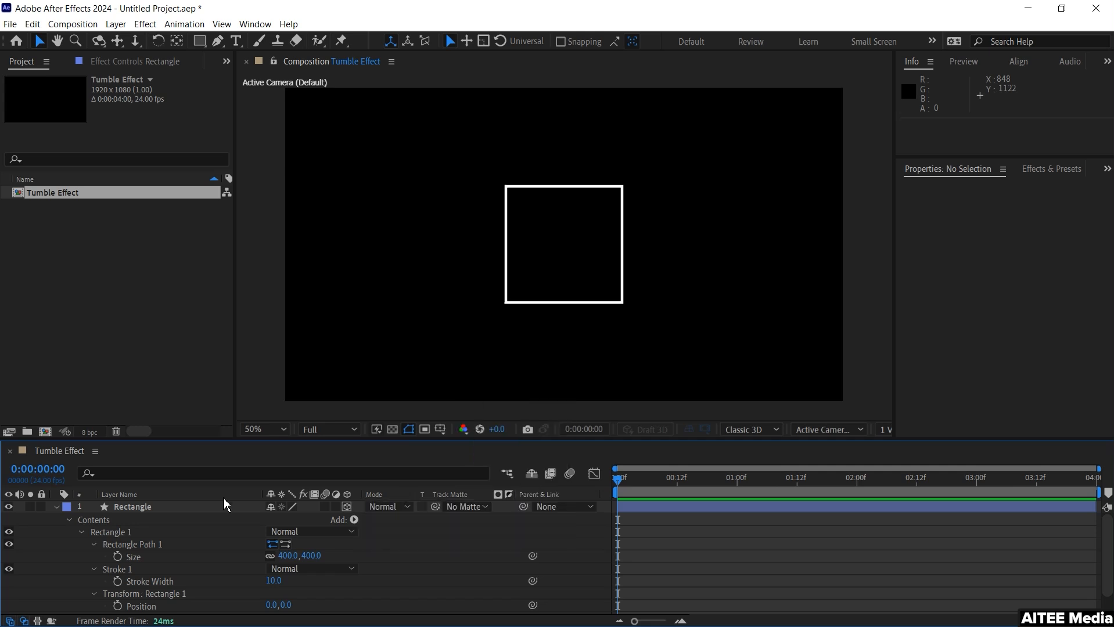
Set the Rectangle layer's anchor point Z depth to 200
{"action": "left_click", "coordinate": [134, 507]}
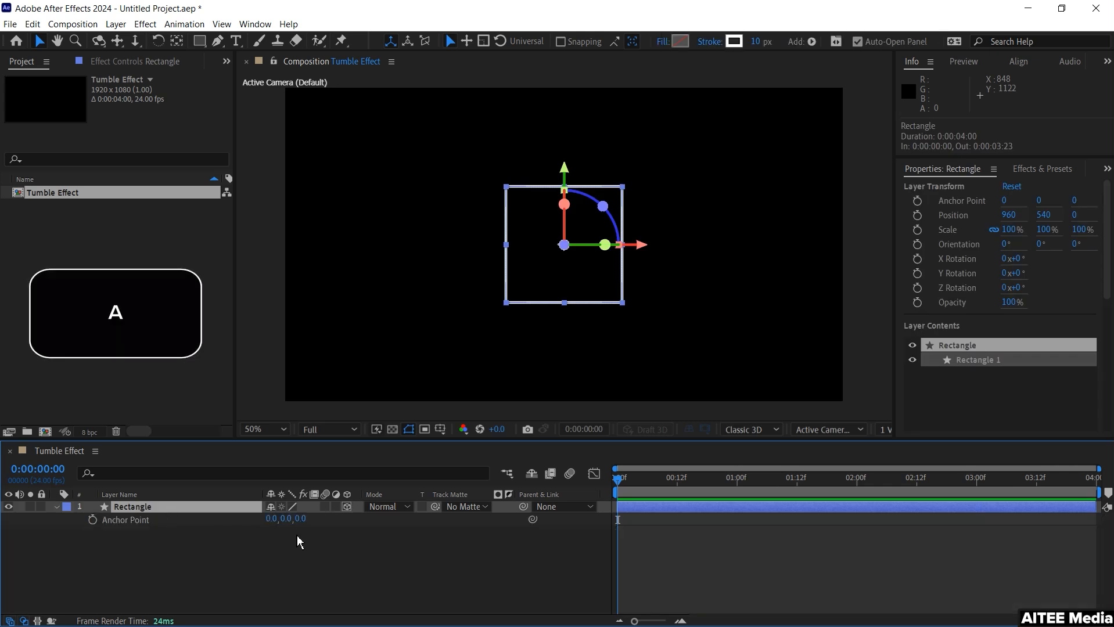
{"action": "left_click", "coordinate": [309, 518]}
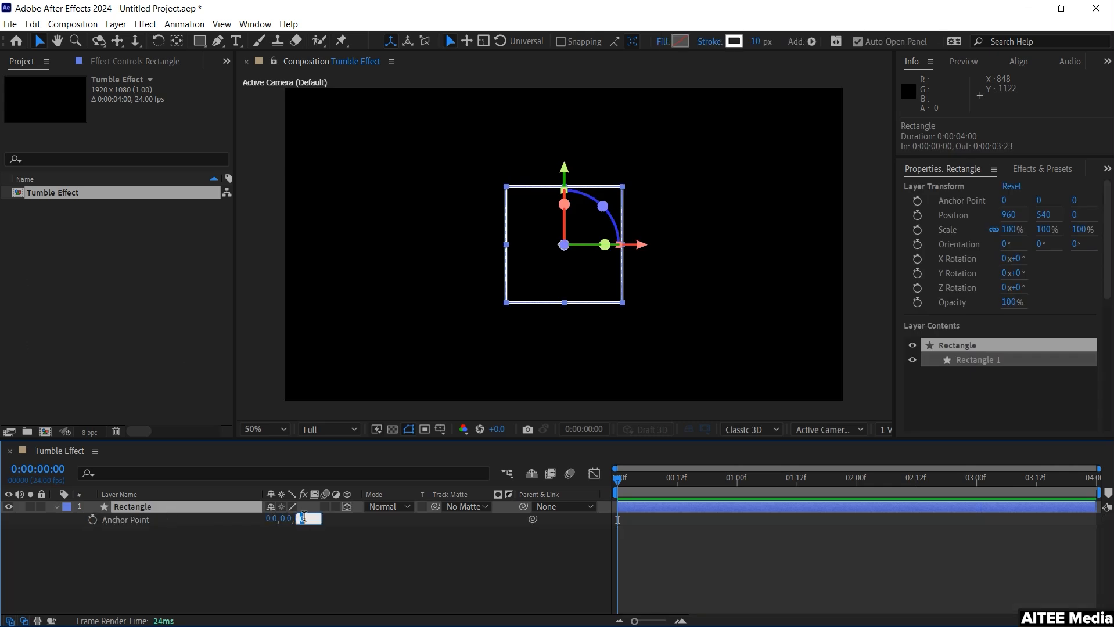
{"action": "type", "text": "20"}
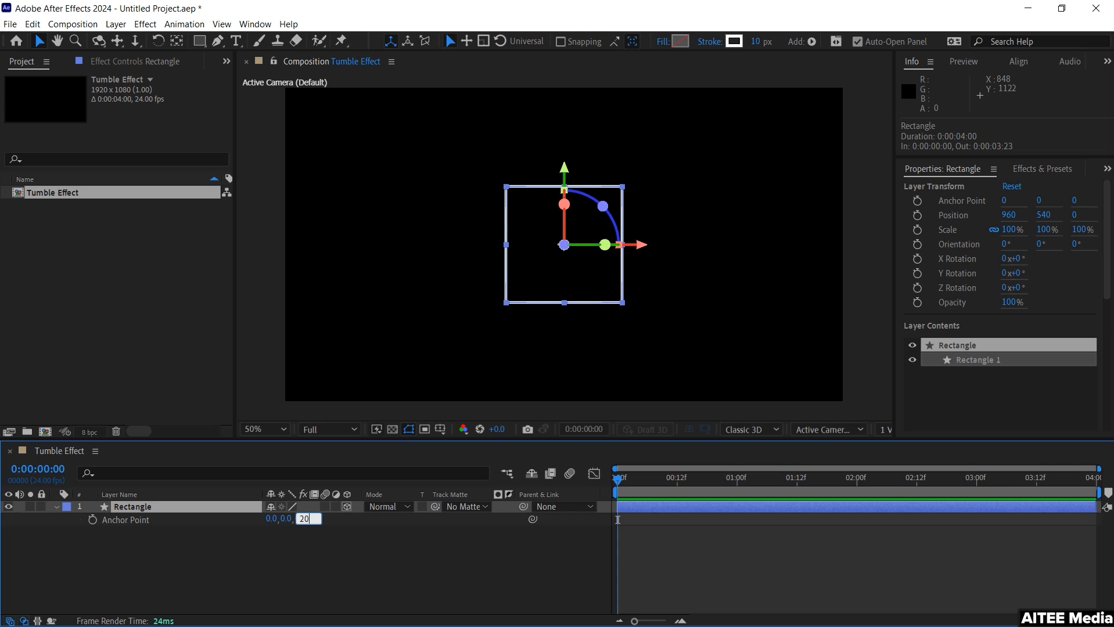
{"action": "type", "text": "200.0"}
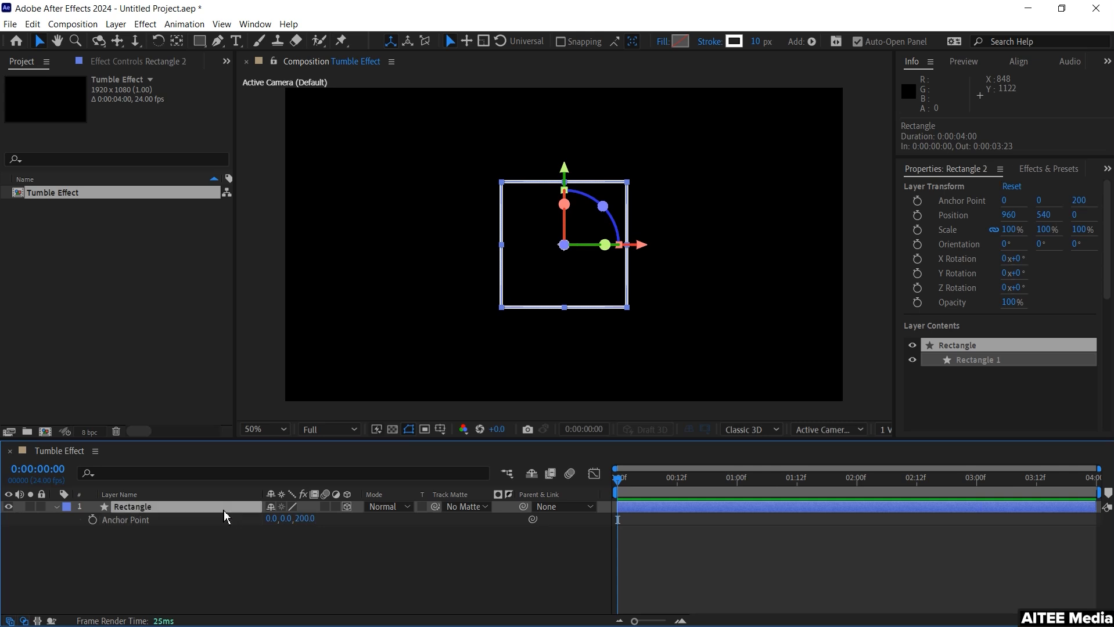
Duplicate the square as Rectangle 2 and set its anchor point Z to -200
{"action": "key", "text": "ctrl+shift+d"}
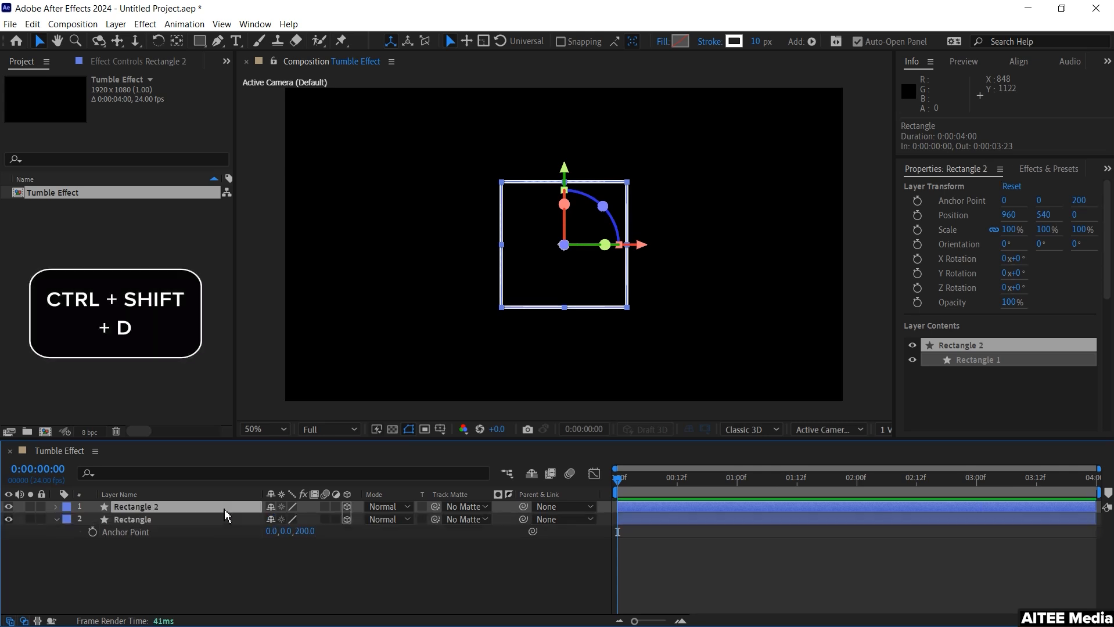
{"action": "key", "text": "a"}
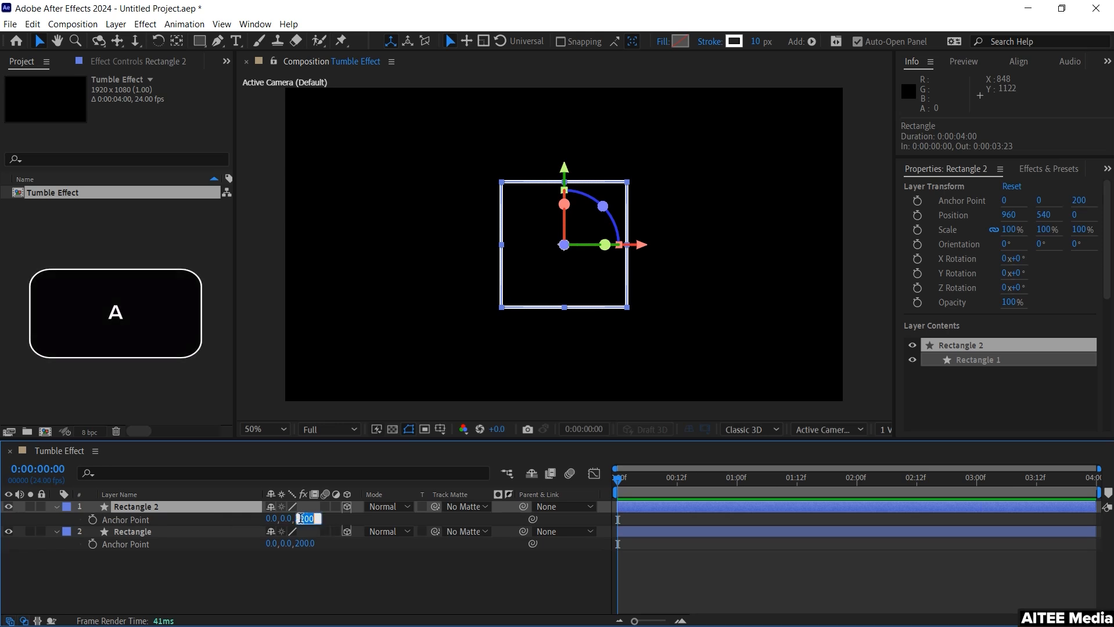
{"action": "type", "text": "-200"}
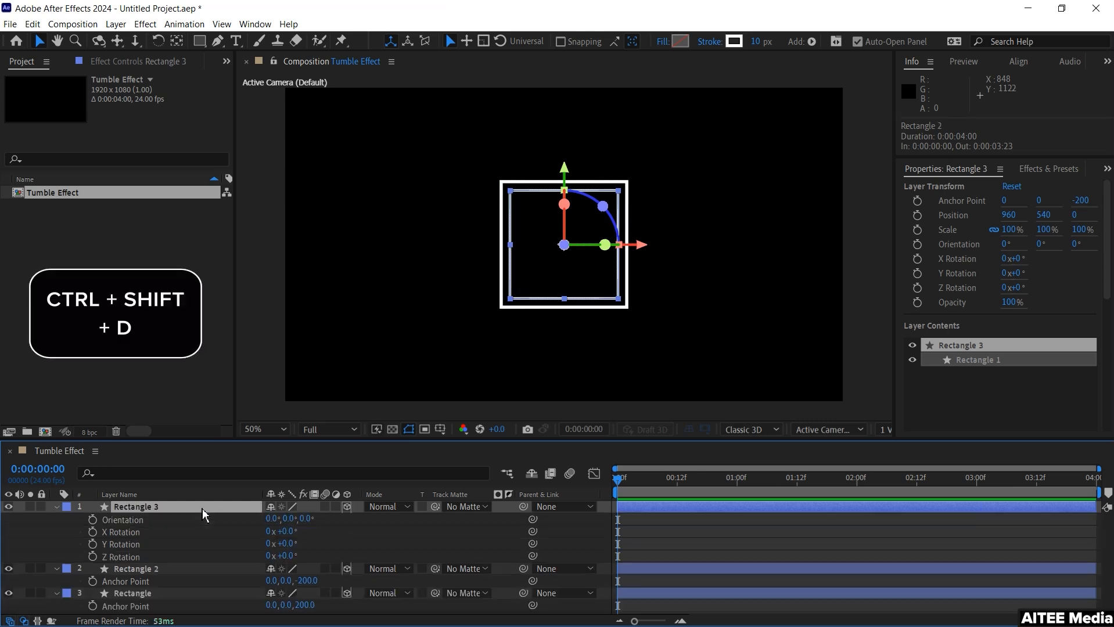
Set Rectangle 3's X Rotation to +90° and duplicate it as Rectangle 4
{"action": "key", "text": "r"}
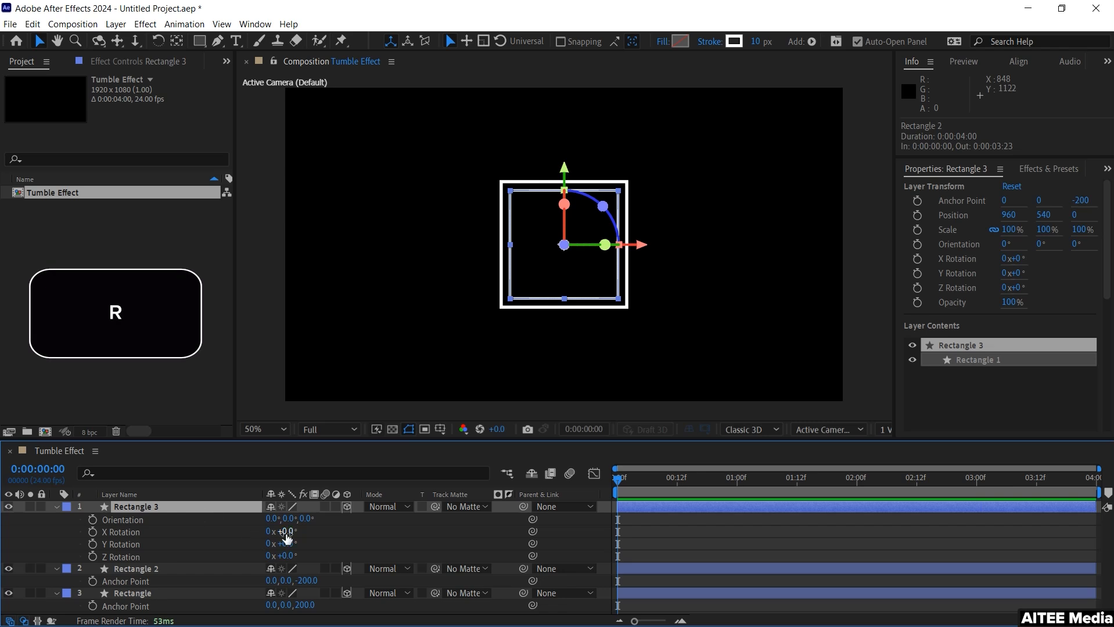
{"action": "left_click", "coordinate": [284, 531]}
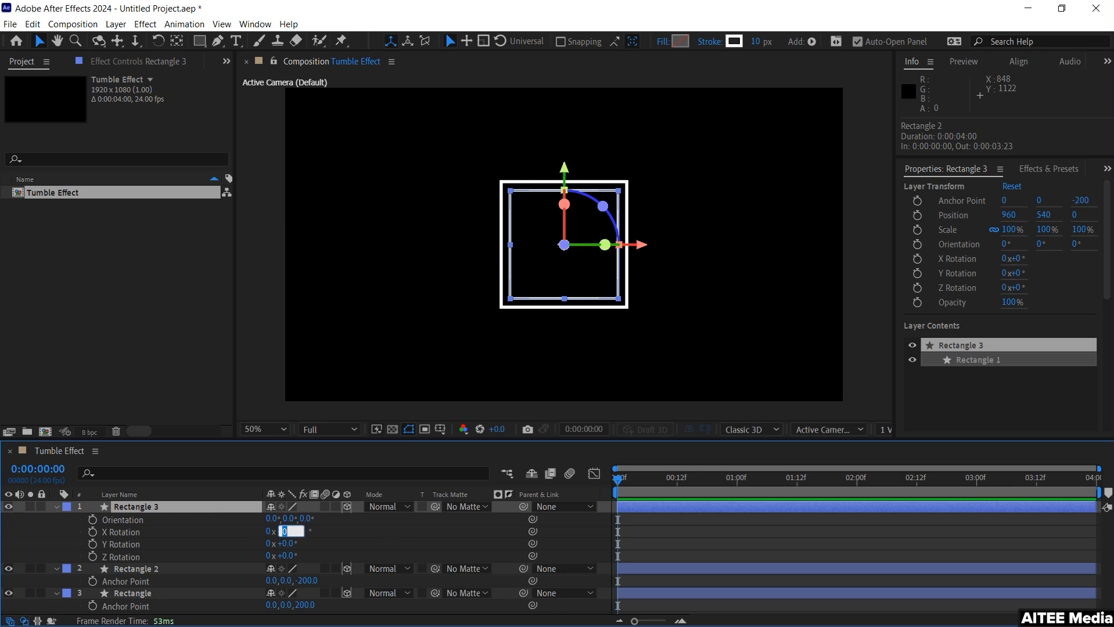
{"action": "key", "text": "ctrl+shift+d"}
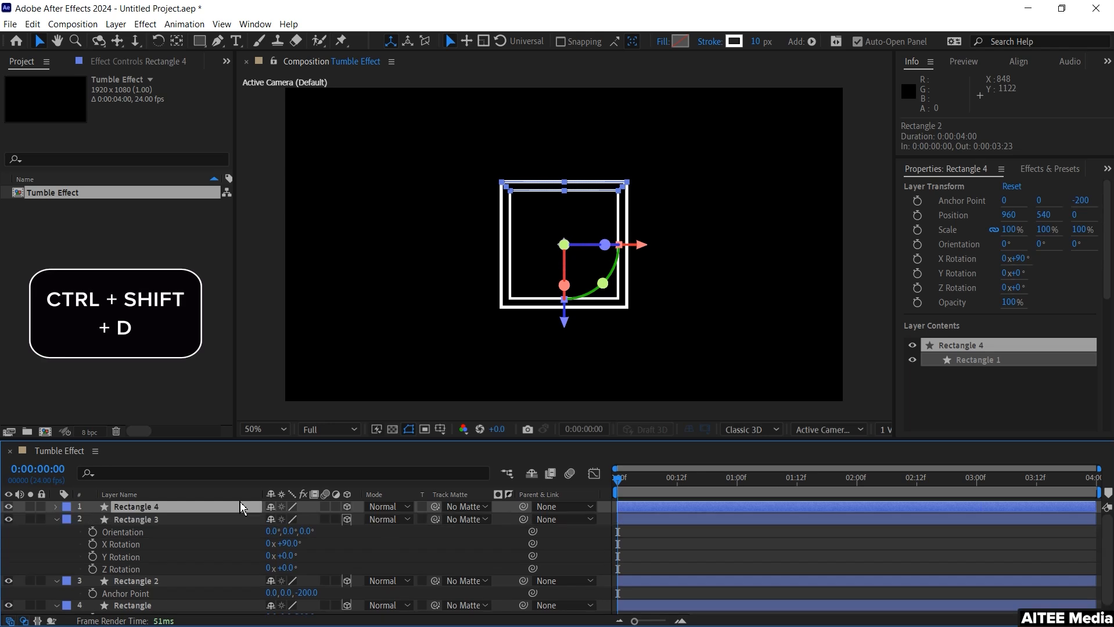
Make Rectangle 4 the bottom face at −90° X rotation and duplicate it as Rectangle 5
{"action": "key", "text": "r"}
{"action": "type", "text": "-90"}
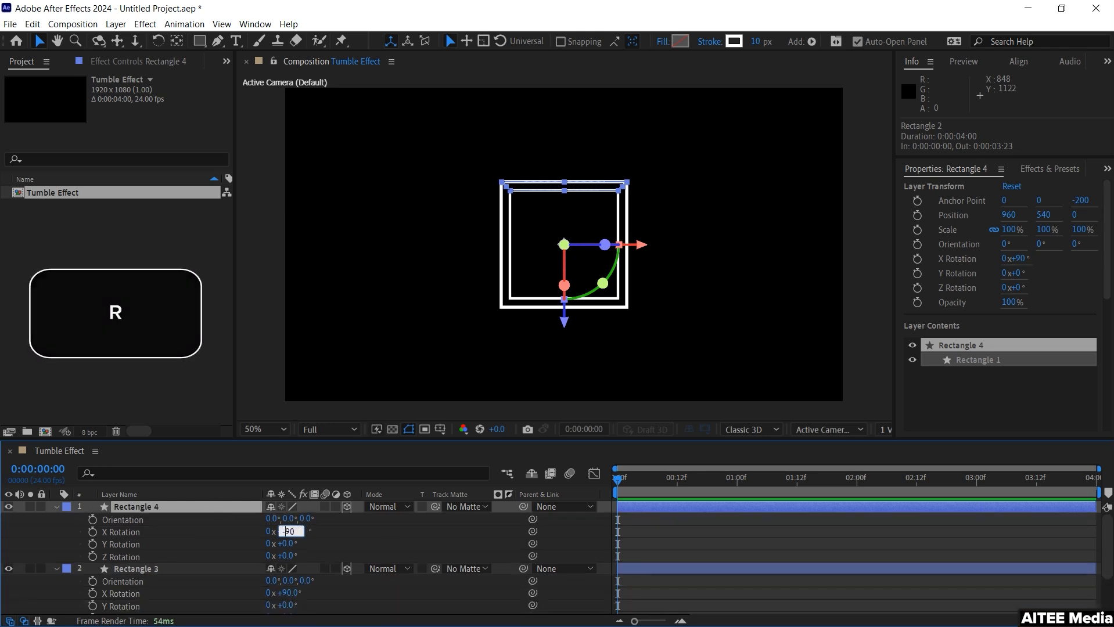
{"action": "key", "text": "Enter"}
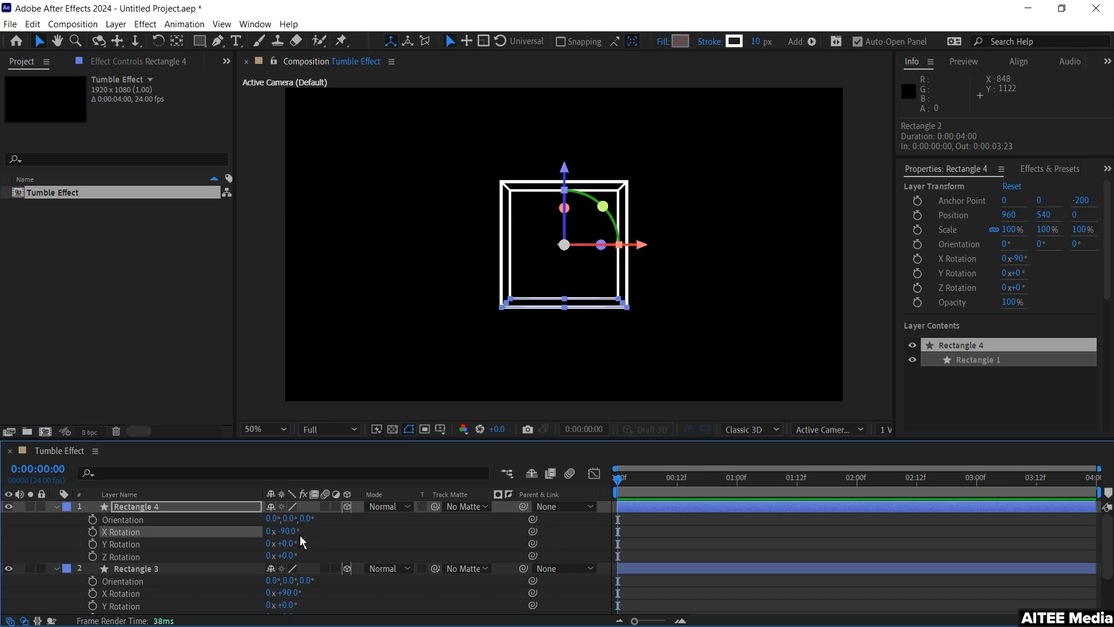
{"action": "key", "text": "ctrl+shift+d"}
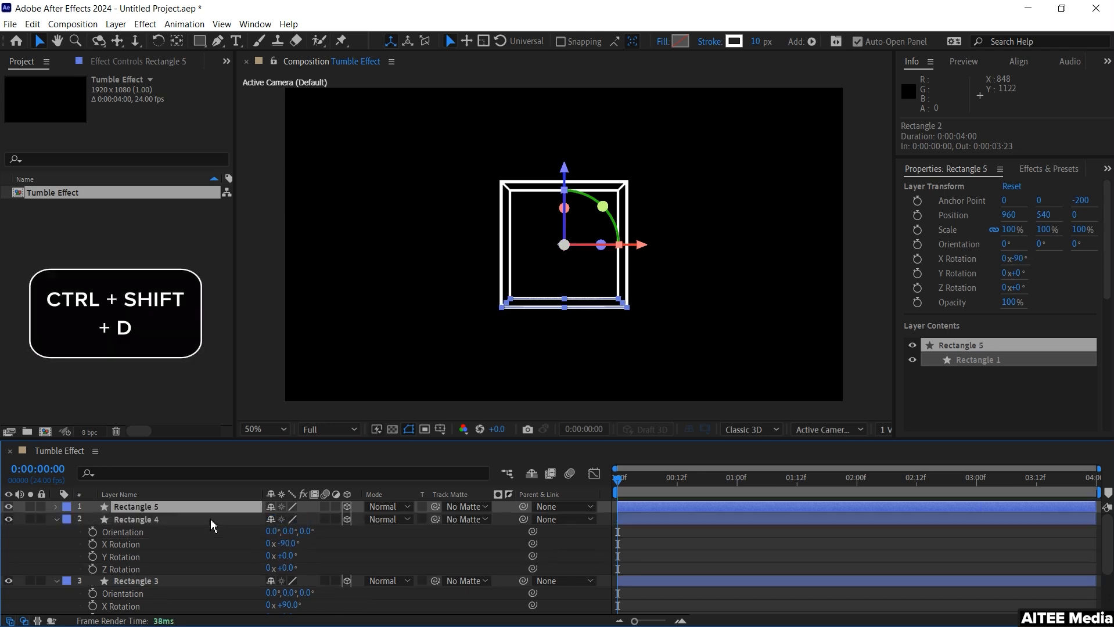
Set Rectangle 5's Y Rotation to 90° and duplicate it as Rectangle 6
{"action": "key", "text": "r"}
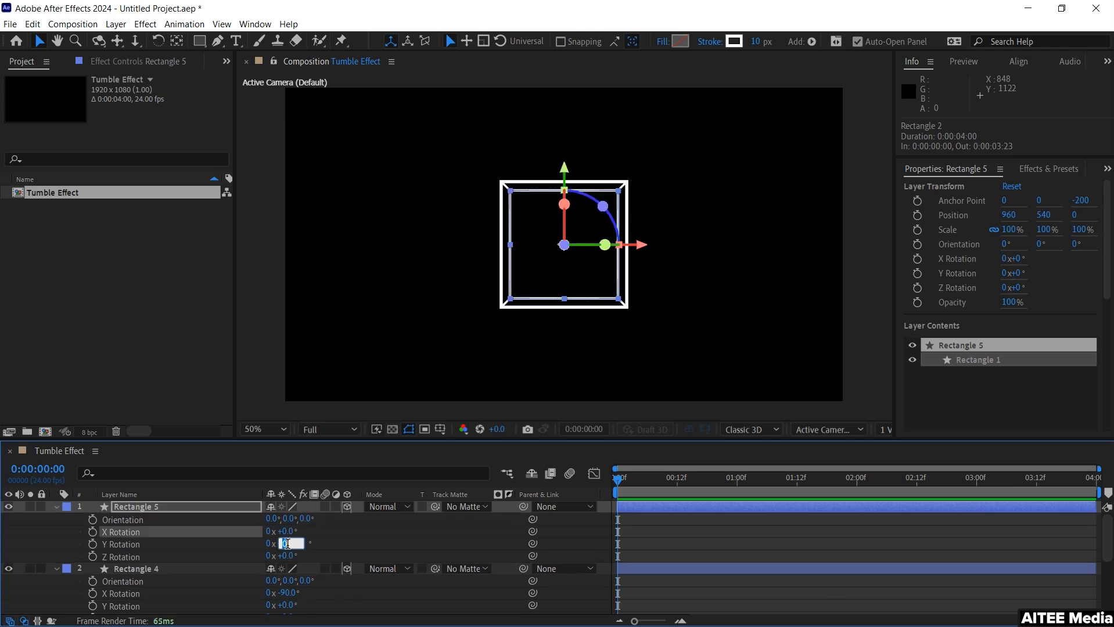
{"action": "type", "text": "90"}
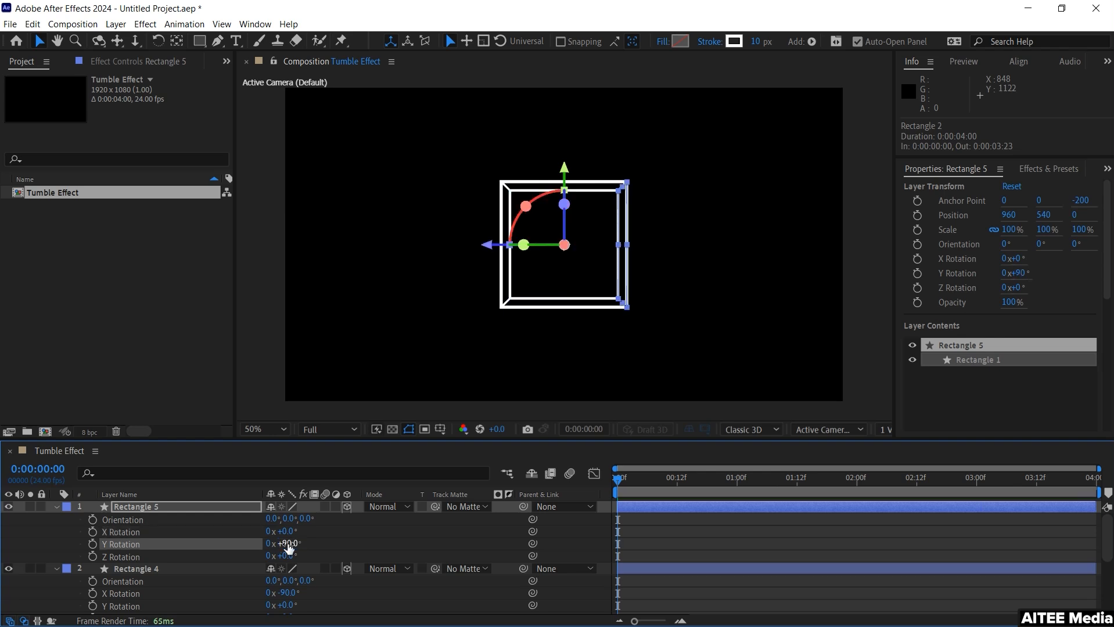
{"action": "key", "text": "ctrl+shift+d"}
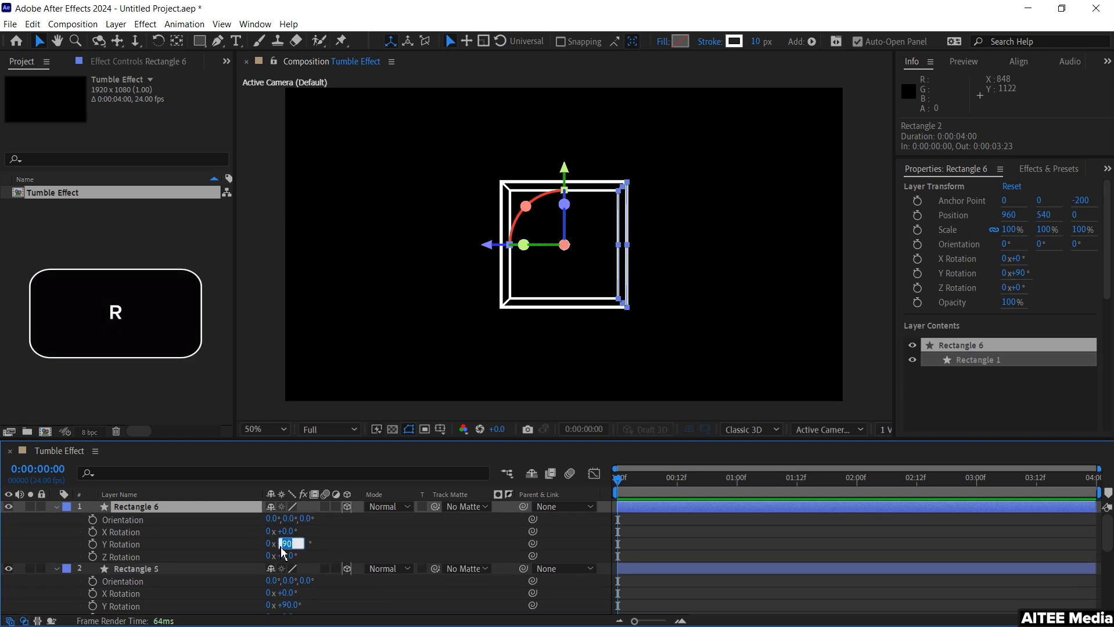
Set Rectangle 6's Y Rotation to −90°, completing the cube, and select all six faces
{"action": "type", "text": "-90.0°"}
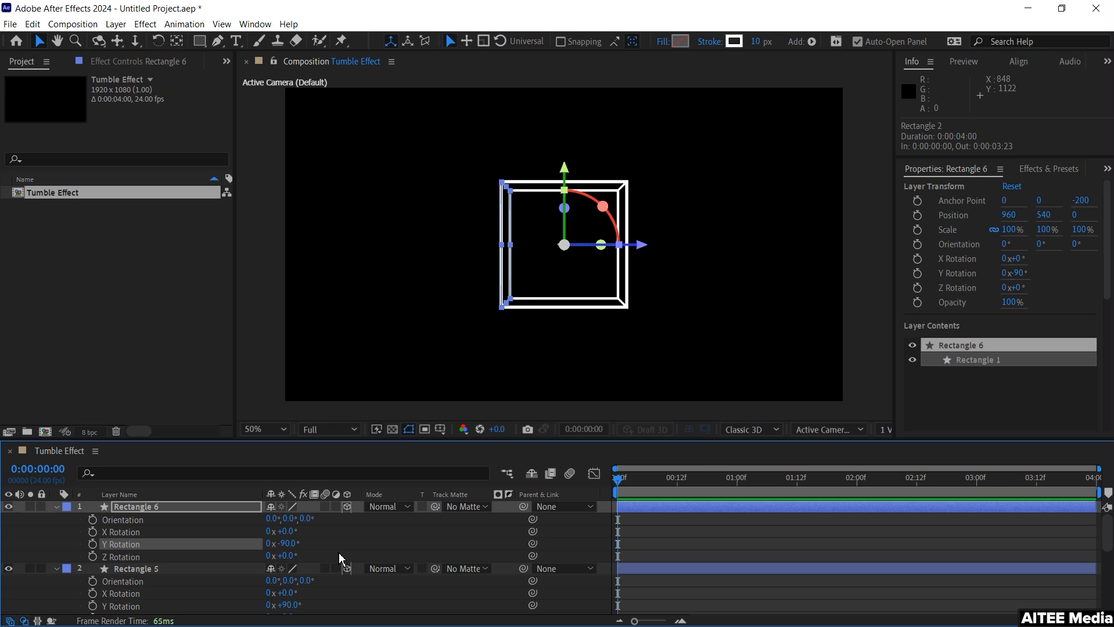
{"action": "key", "text": "ctrl+a"}
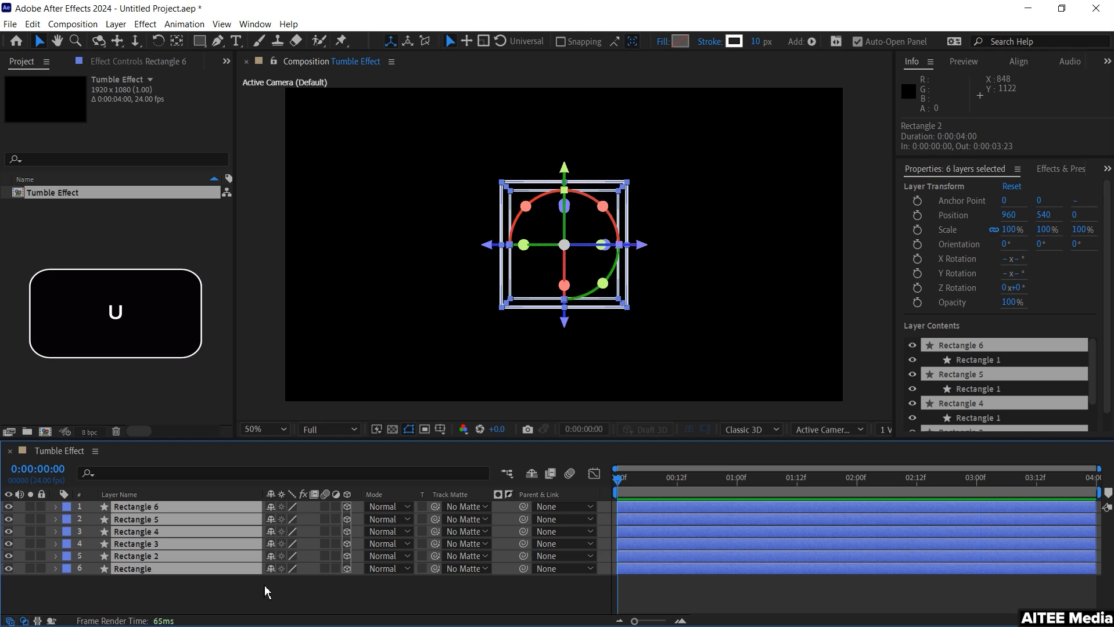
Add a Null Object layer above the six cube faces and begin renaming it
{"action": "left_click", "coordinate": [266, 591]}
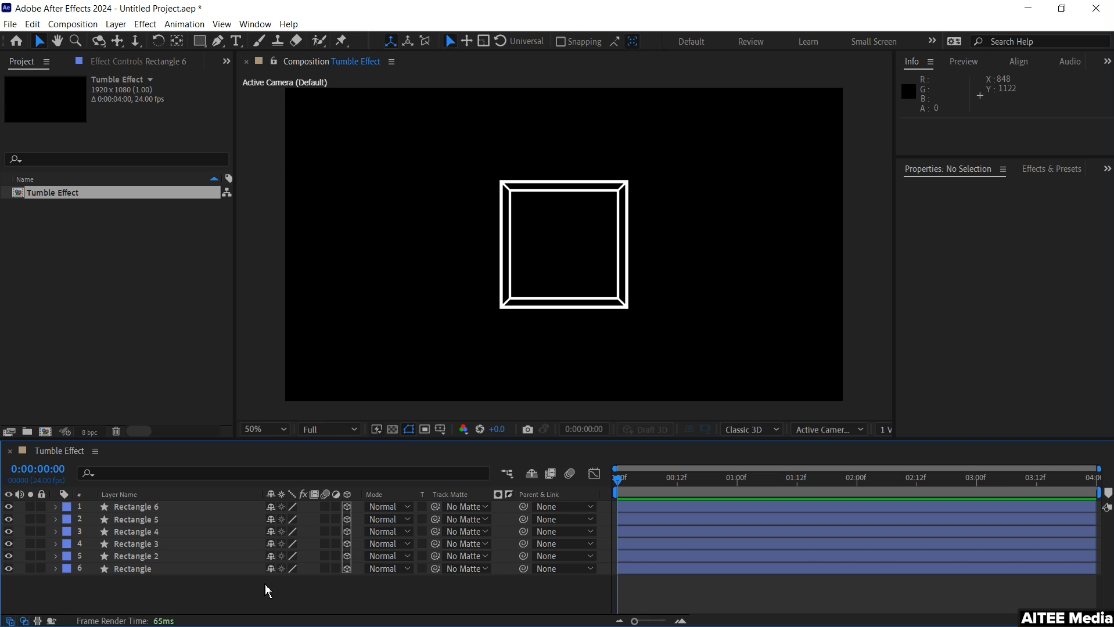
{"action": "right_click", "coordinate": [362, 433]}
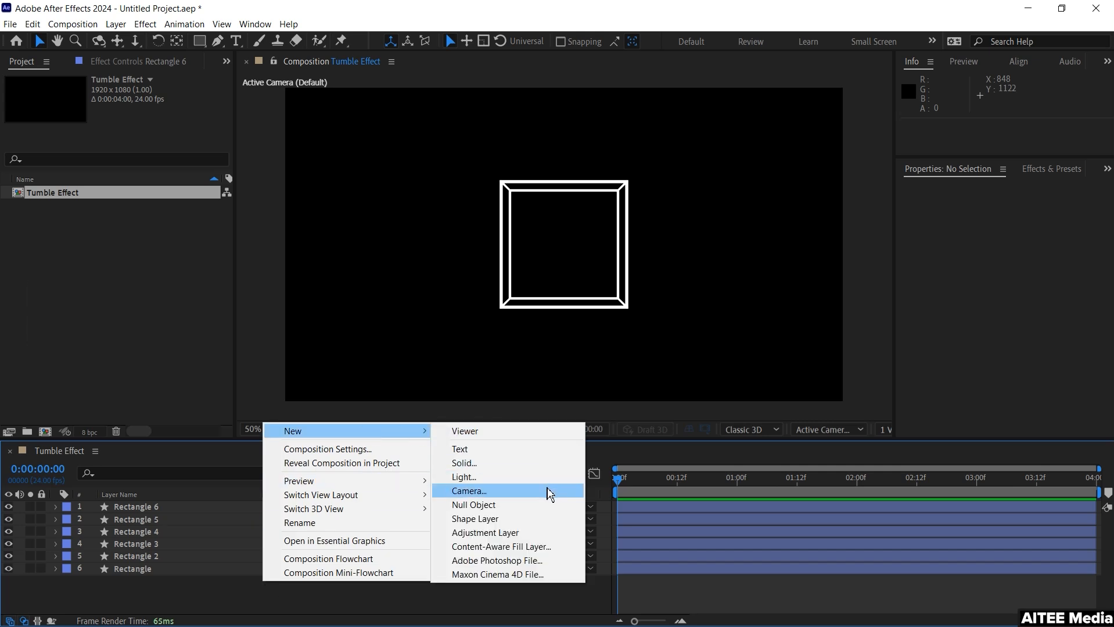
{"action": "left_click", "coordinate": [474, 505]}
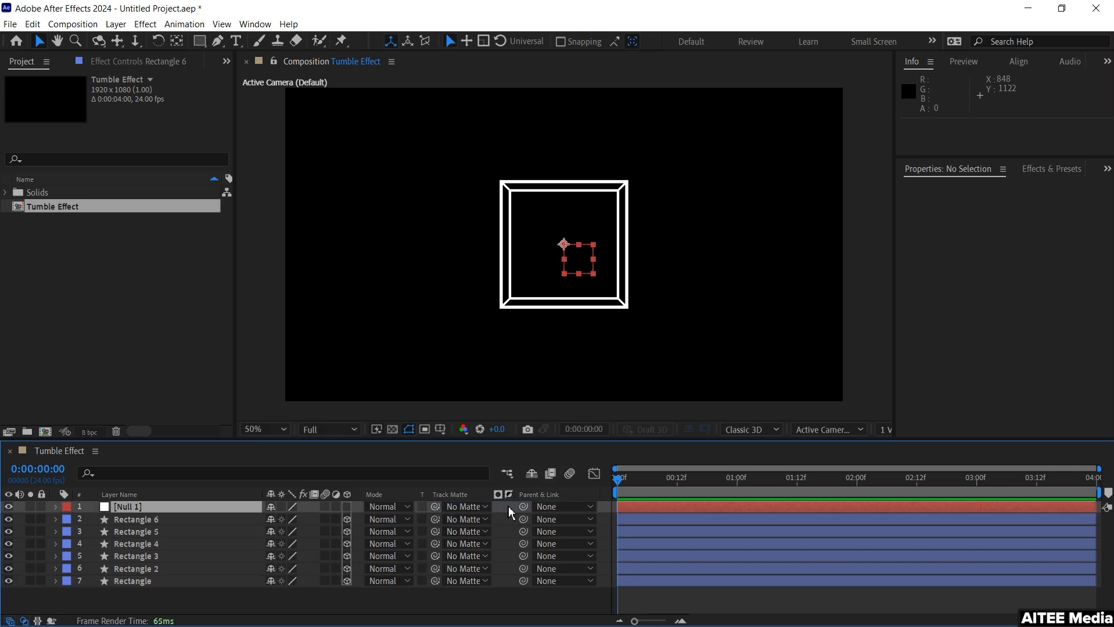
{"action": "double_click", "coordinate": [126, 507]}
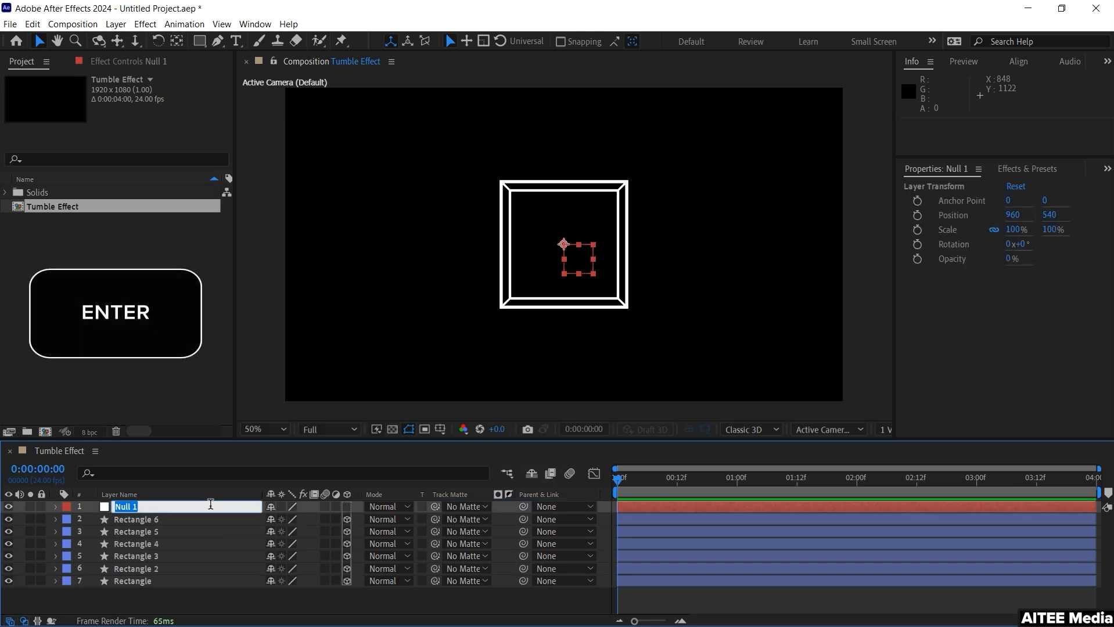
Name the null layer Rectangle Controller
{"action": "type", "text": "R"}
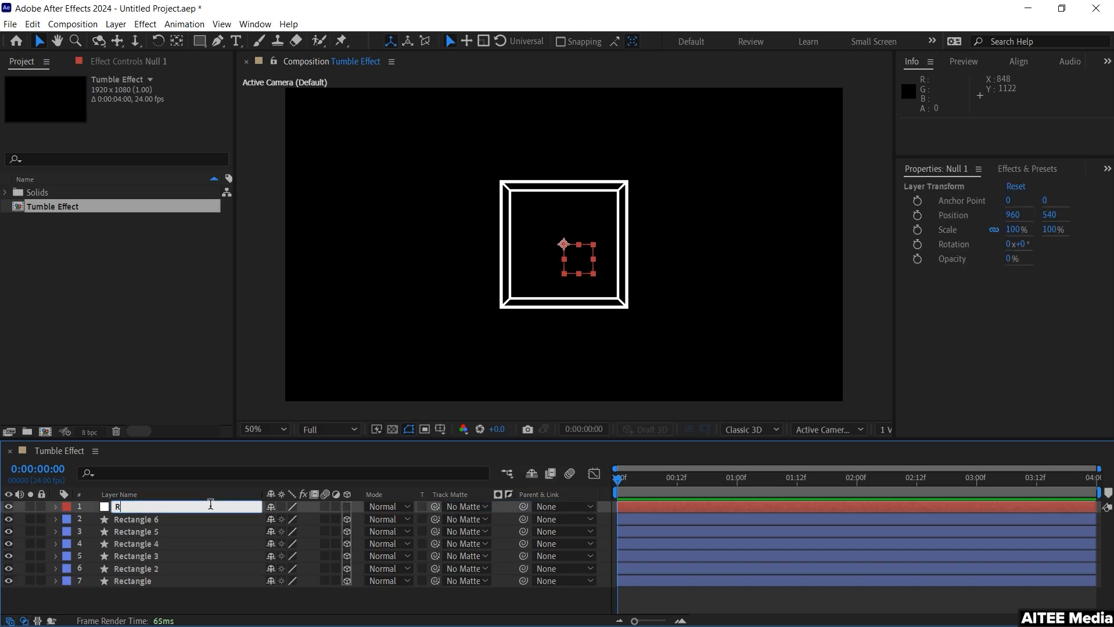
{"action": "type", "text": "Rectangle Controller"}
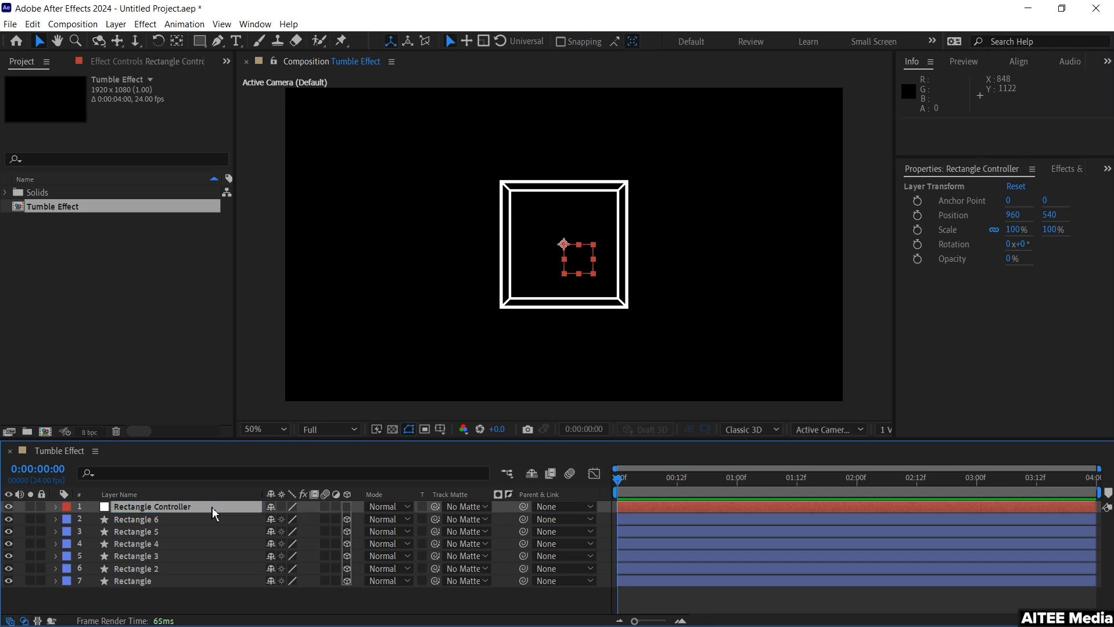
{"action": "mouse_move", "coordinate": [351, 513]}
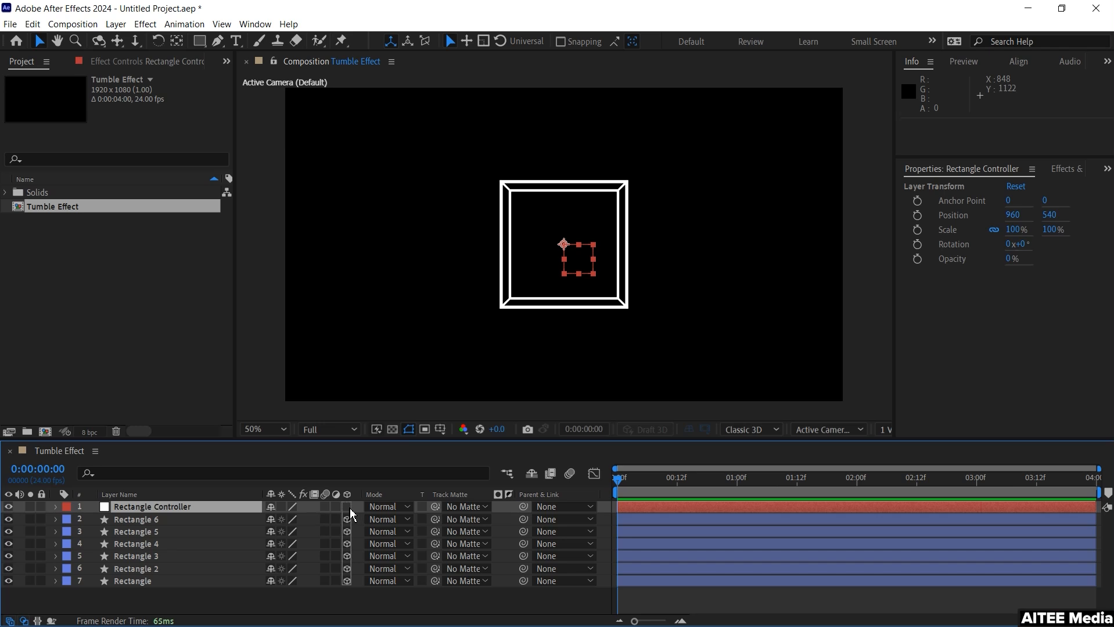
Make Rectangle Controller 3D and scrub its X and Y Rotation to confirm the cube turns with it
{"action": "left_click", "coordinate": [135, 520]}
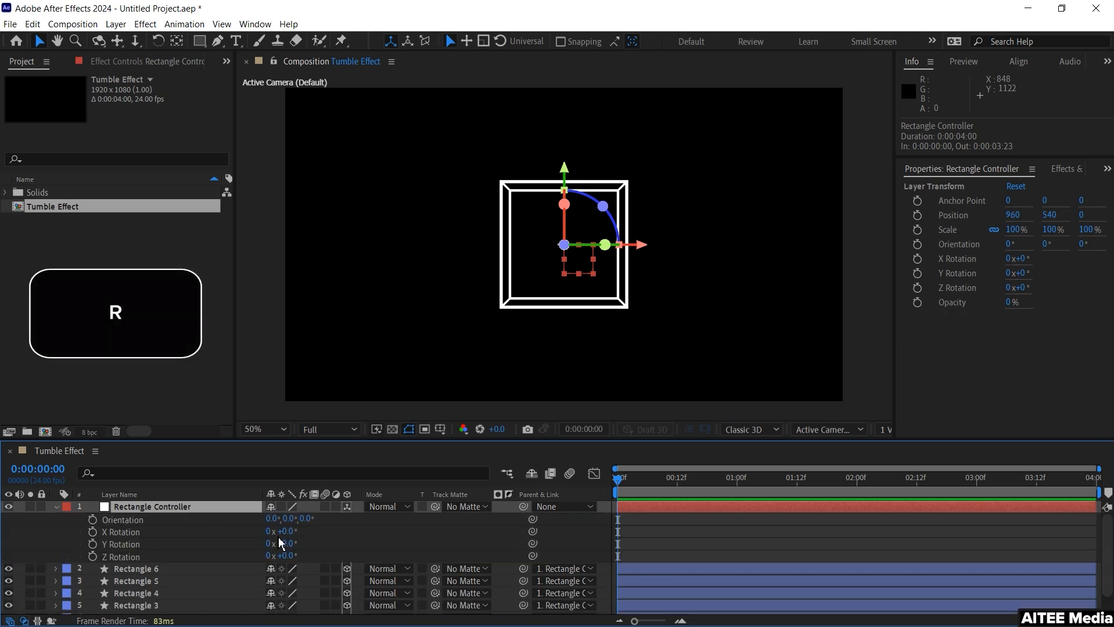
{"action": "left_click_drag", "start_coordinate": [279, 532], "coordinate": [292, 532]}
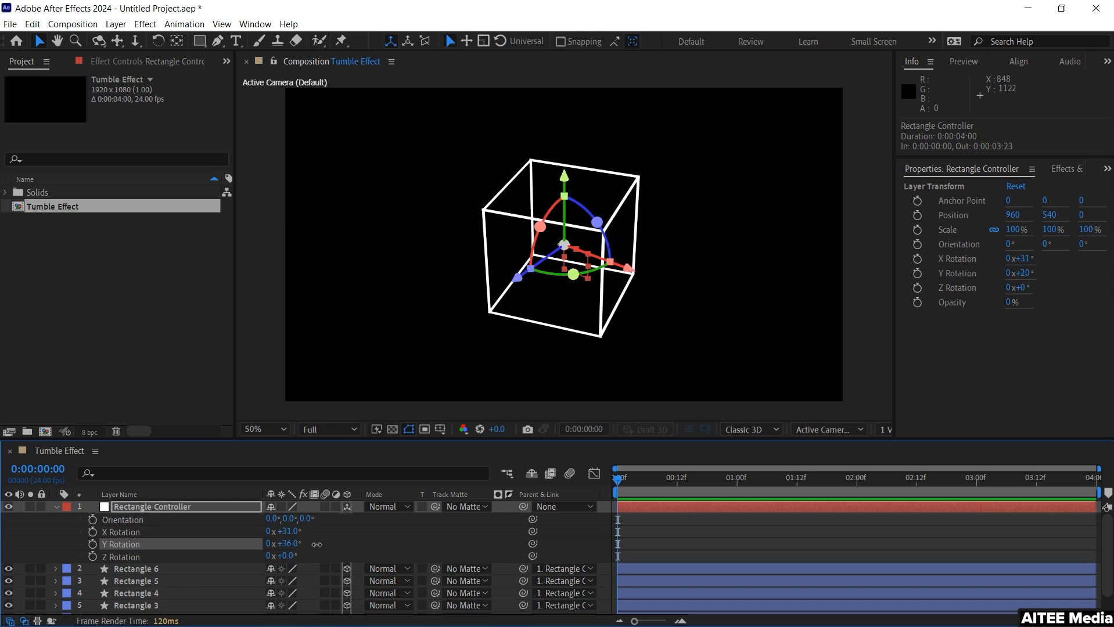
{"action": "left_click_drag", "start_coordinate": [281, 543], "coordinate": [290, 547]}
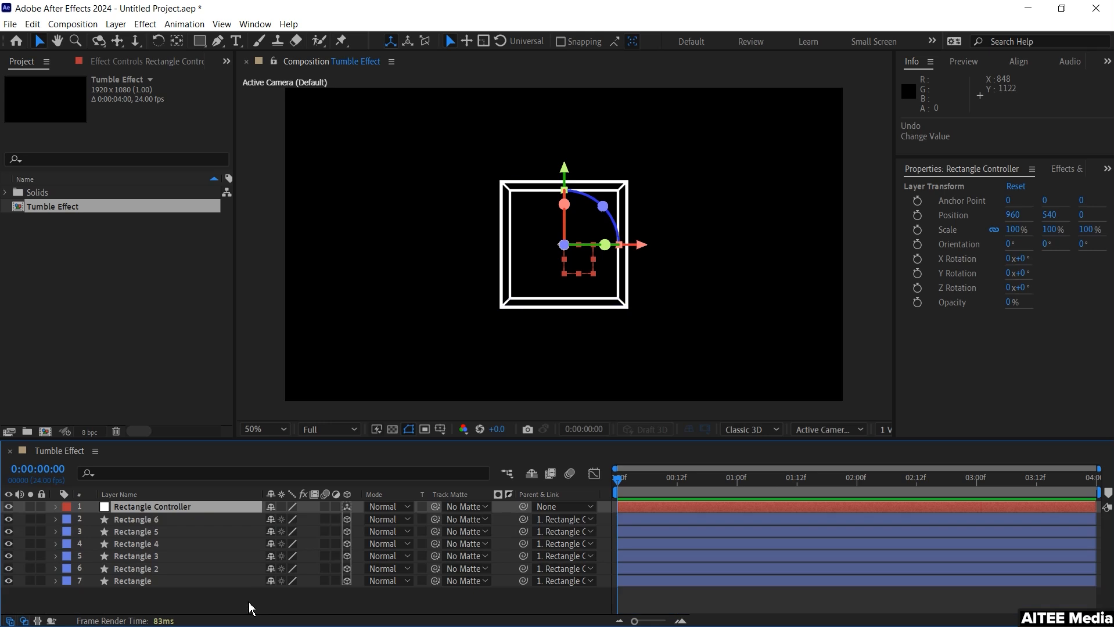
Add adjustment layers named Tumble IN and Tumble OUT above Rectangle Controller
{"action": "key", "text": "ctrl+alt+y"}
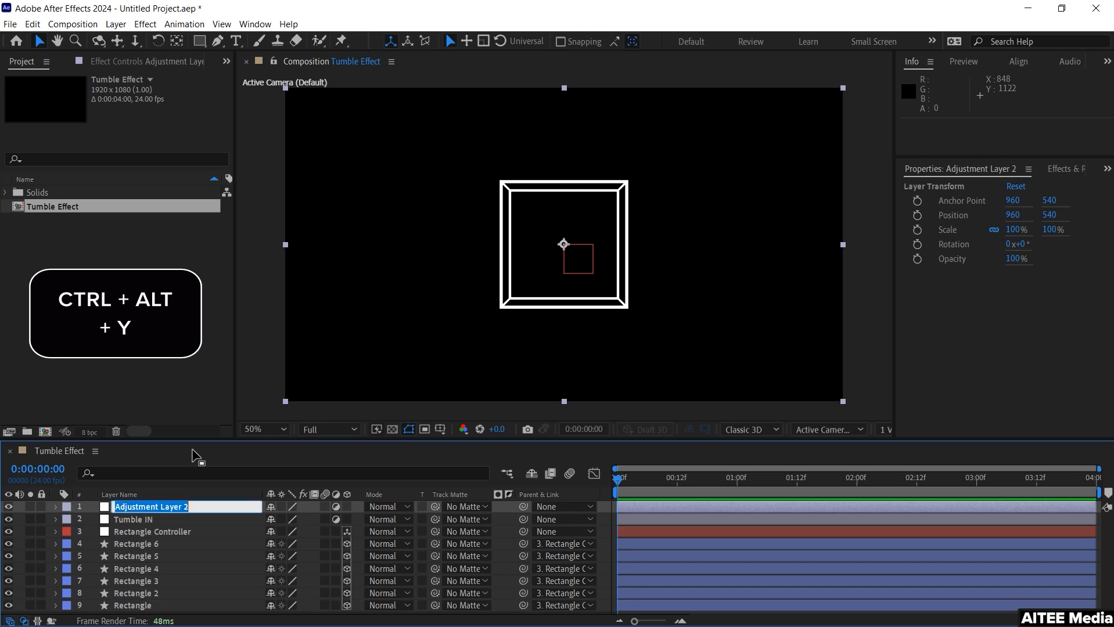
{"action": "type", "text": "Tumble OUT"}
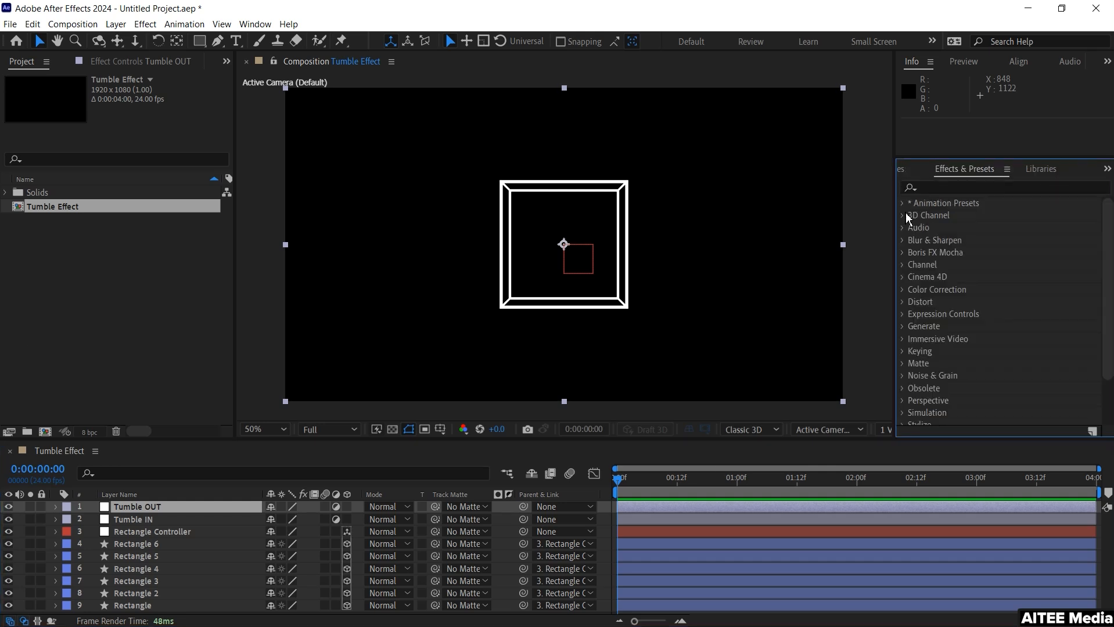
Search 'tumble' in Effects & Presets and apply Tumble In to the Tumble IN layer
{"action": "type", "text": "rt"}
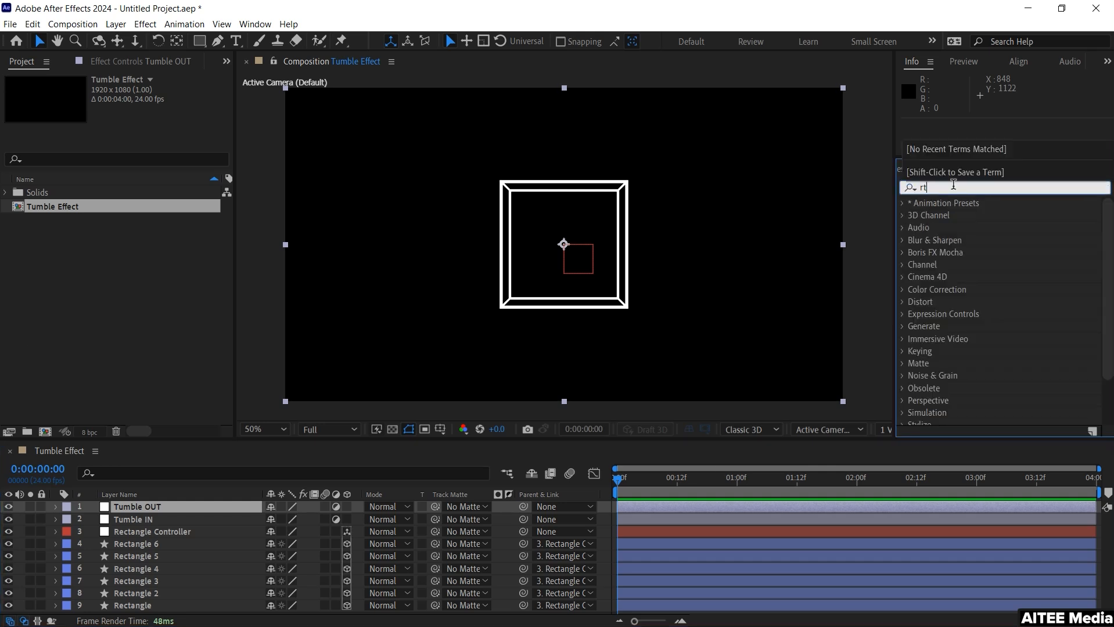
{"action": "type", "text": "umble"}
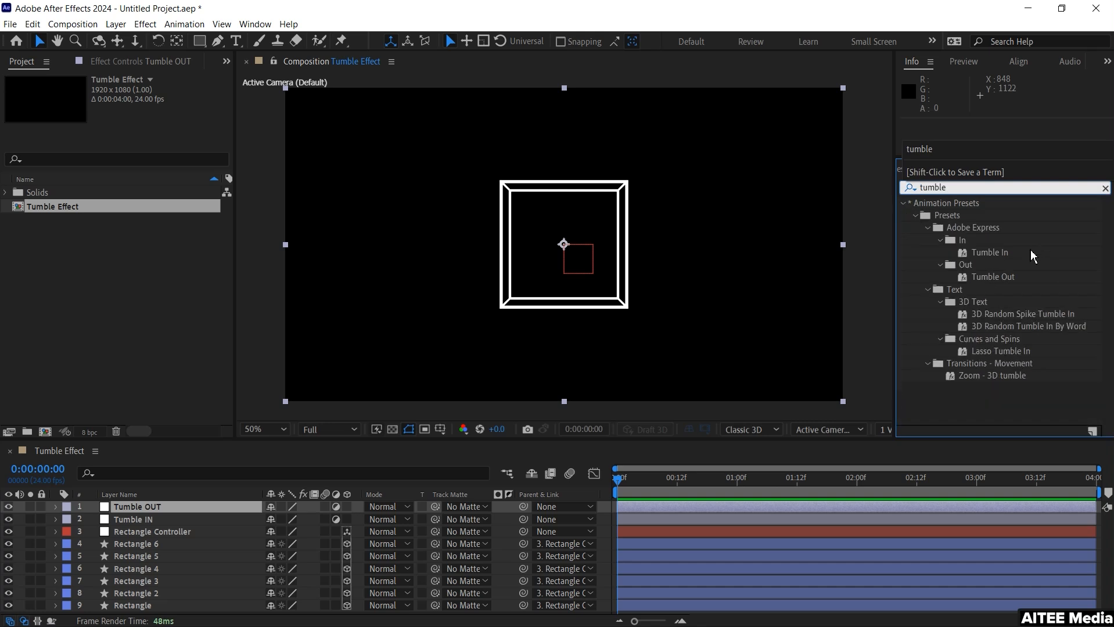
{"action": "left_click_drag", "start_coordinate": [989, 252], "coordinate": [149, 519]}
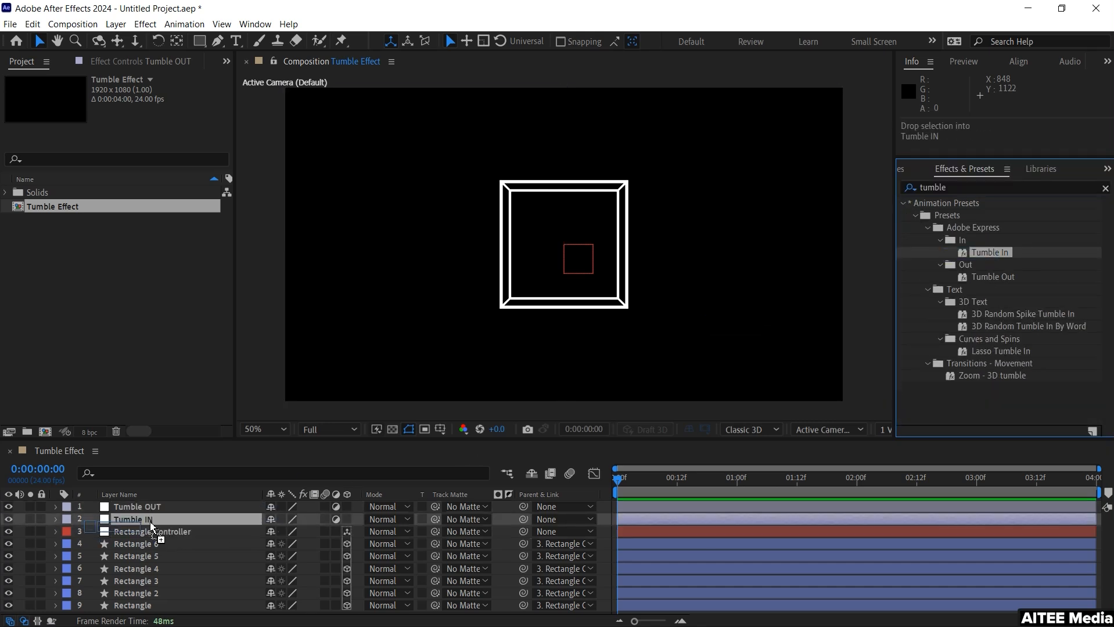
Apply the Tumble Out preset to the Tumble OUT layer, then reselect Tumble IN
{"action": "left_click", "coordinate": [131, 520]}
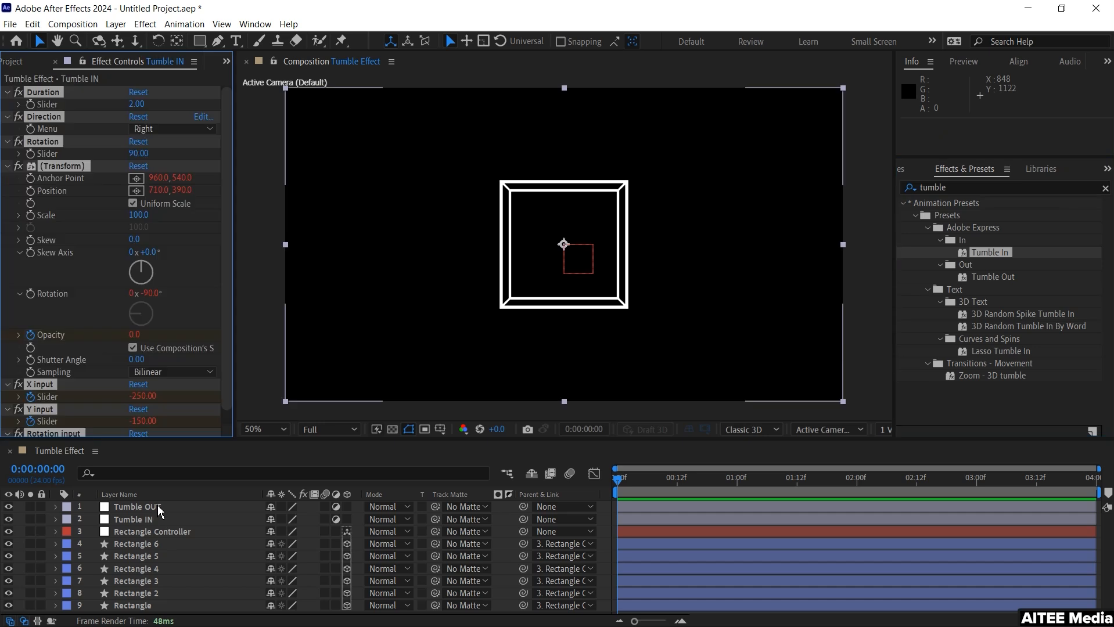
{"action": "left_click", "coordinate": [137, 506]}
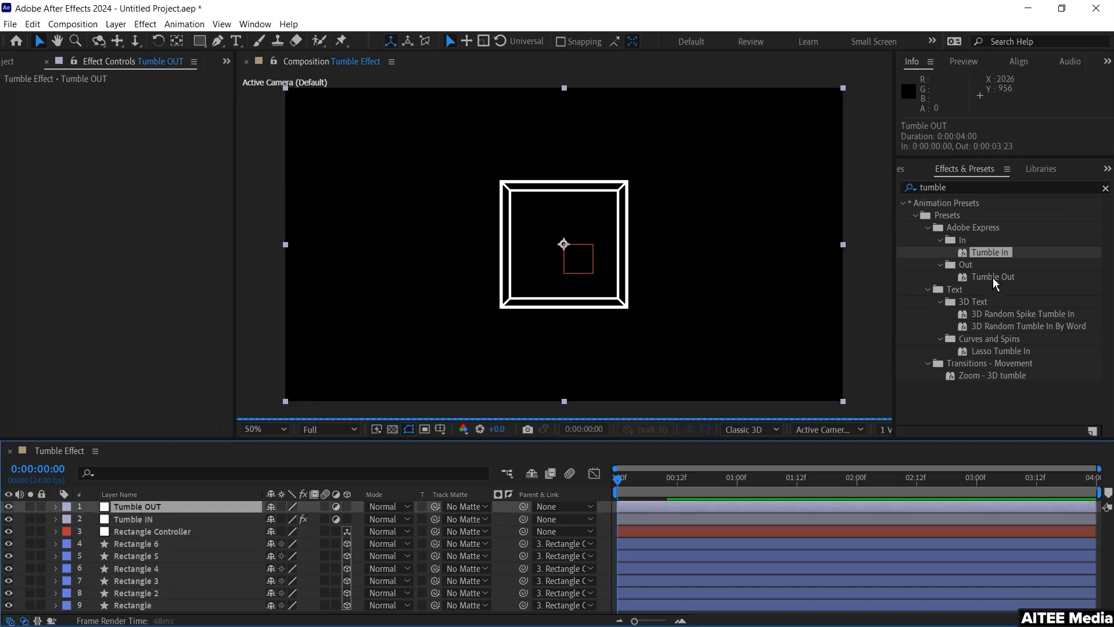
{"action": "double_click", "coordinate": [992, 276]}
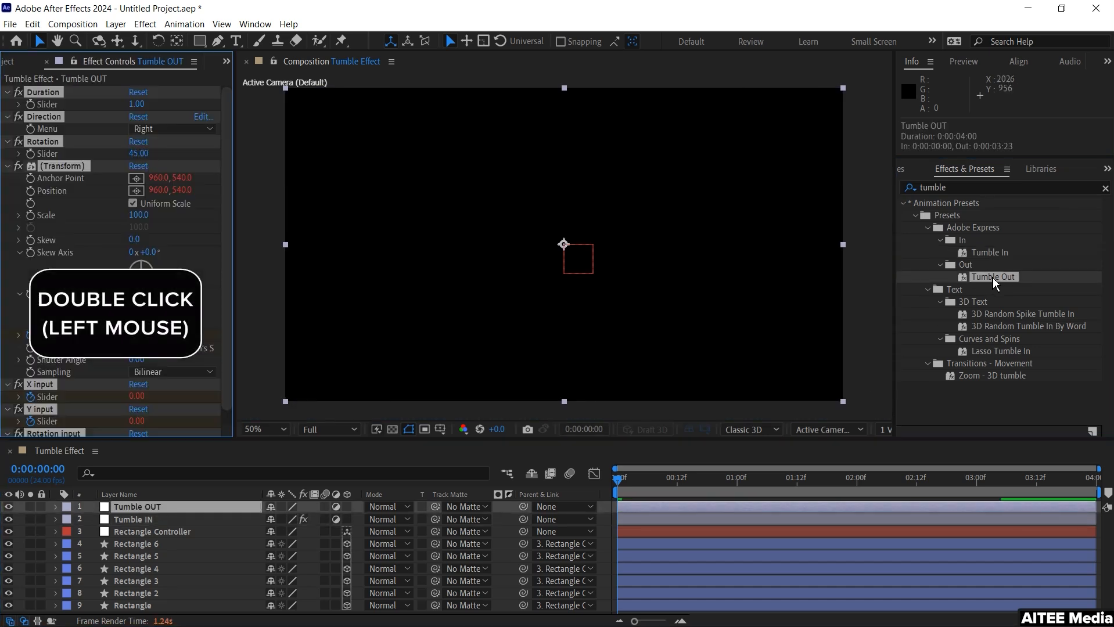
{"action": "double_click", "coordinate": [137, 507]}
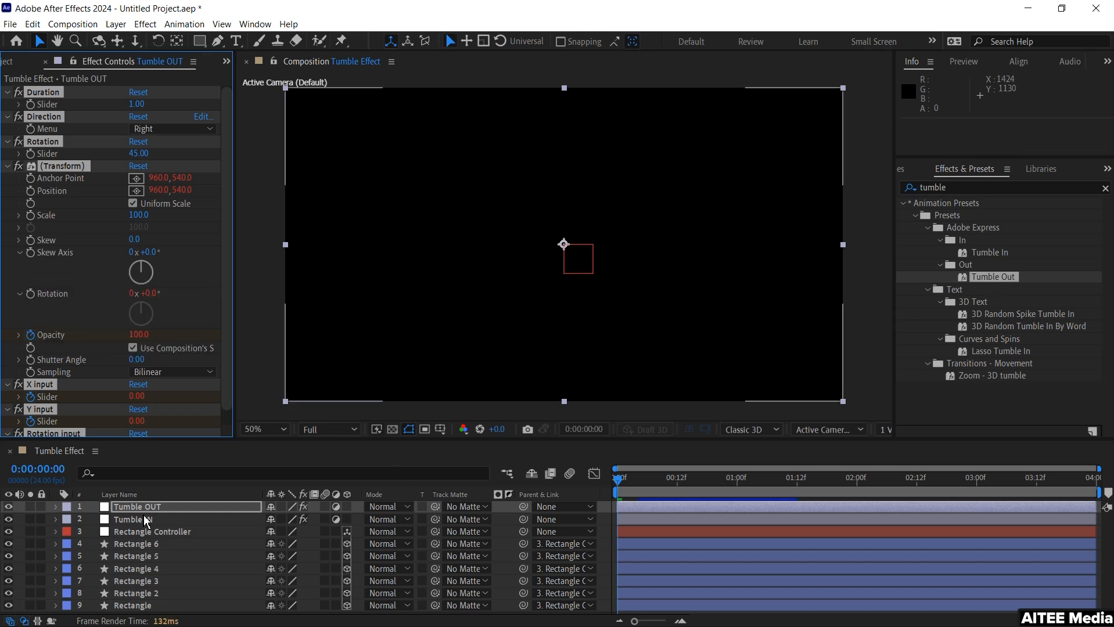
{"action": "left_click", "coordinate": [151, 531]}
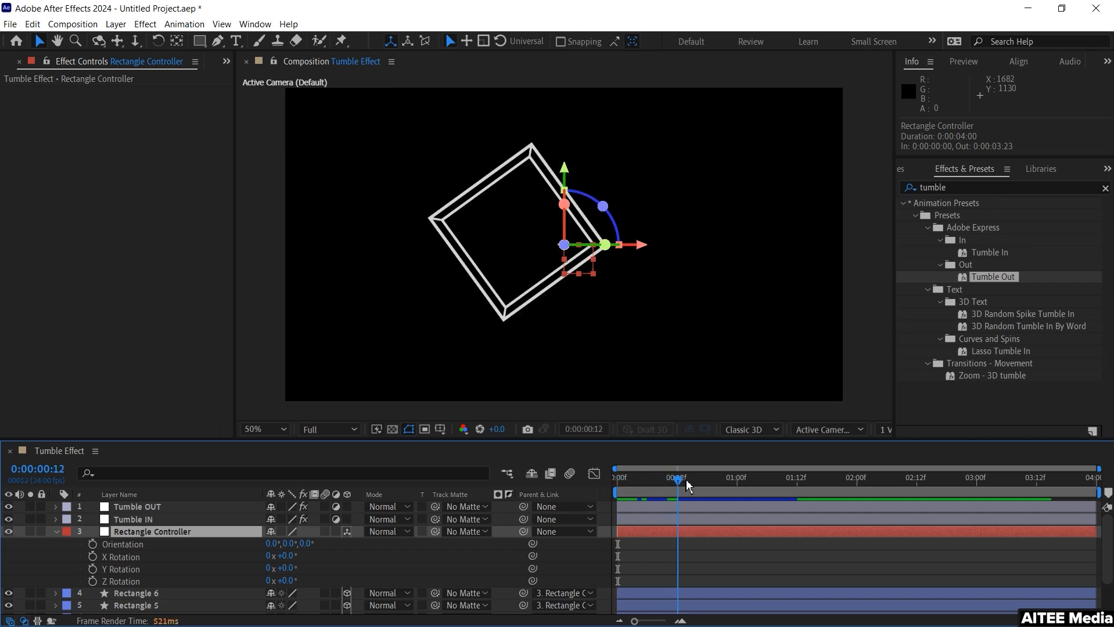
At frame 9, keyframe the Rectangle Controller's X, Y and Z rotation to tilt the cube
{"action": "left_click_drag", "start_coordinate": [685, 485], "coordinate": [670, 486]}
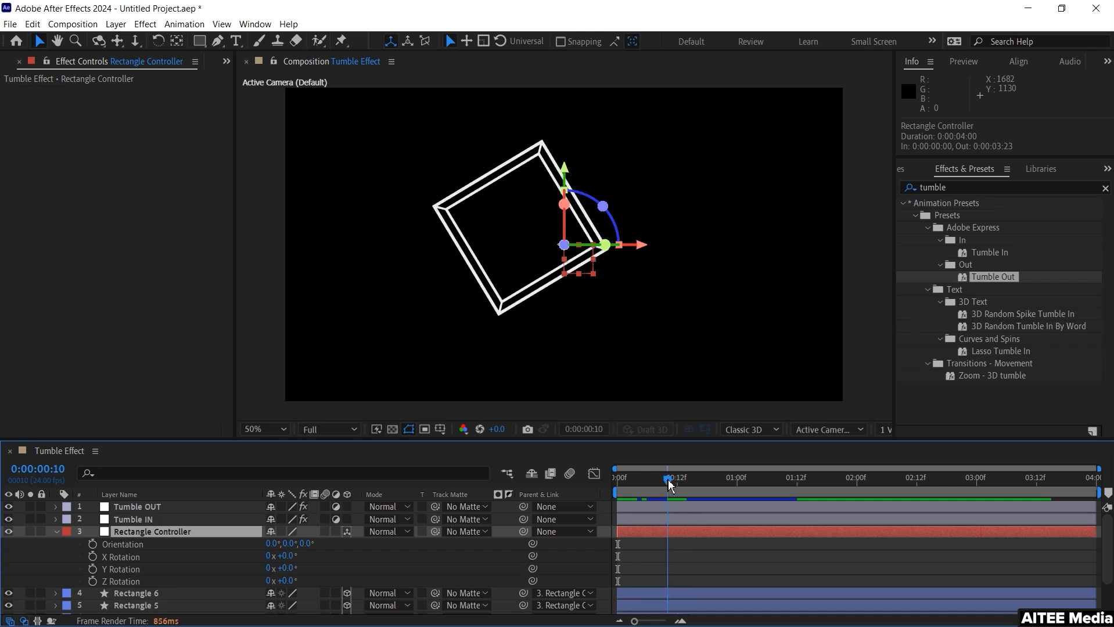
{"action": "left_click_drag", "start_coordinate": [668, 478], "coordinate": [663, 477]}
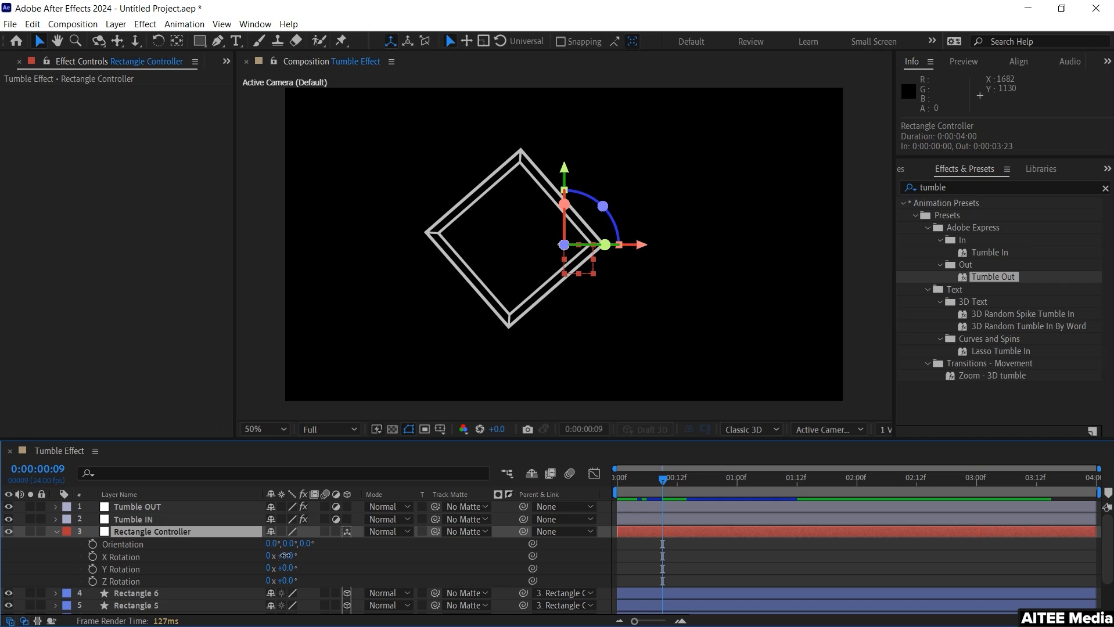
{"action": "left_click_drag", "start_coordinate": [281, 556], "coordinate": [295, 557]}
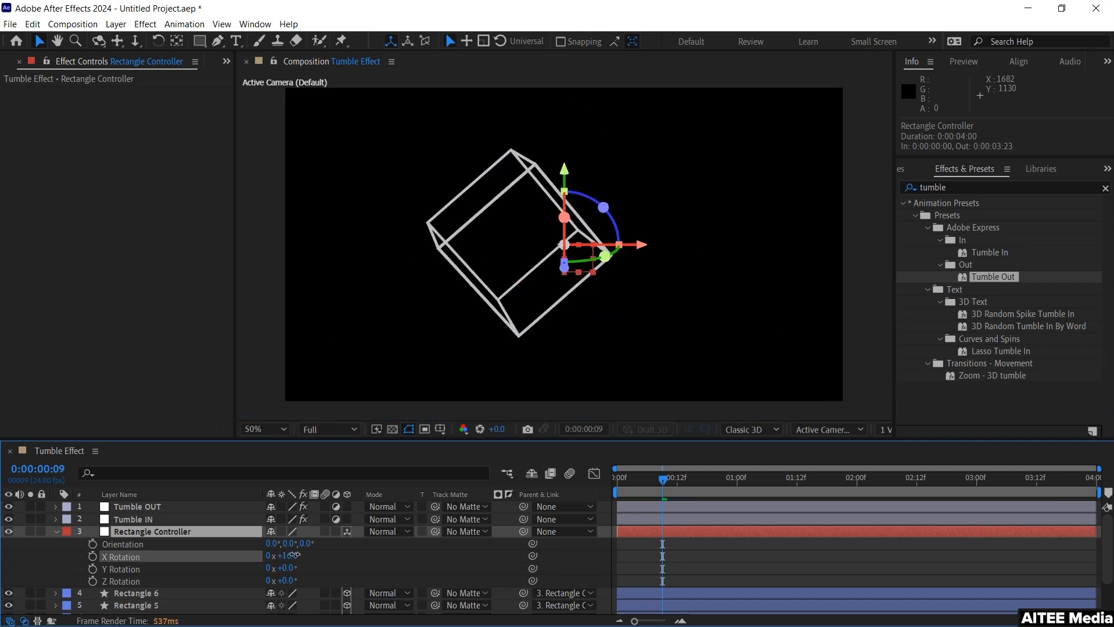
{"action": "left_click_drag", "start_coordinate": [278, 557], "coordinate": [298, 556]}
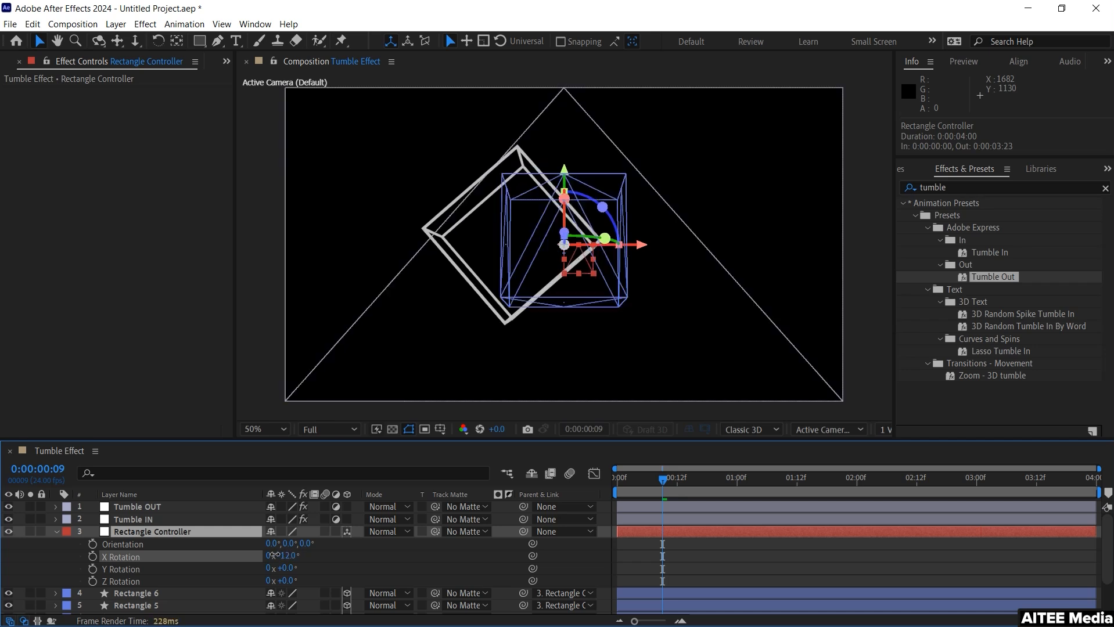
{"action": "left_click_drag", "start_coordinate": [281, 556], "coordinate": [268, 556]}
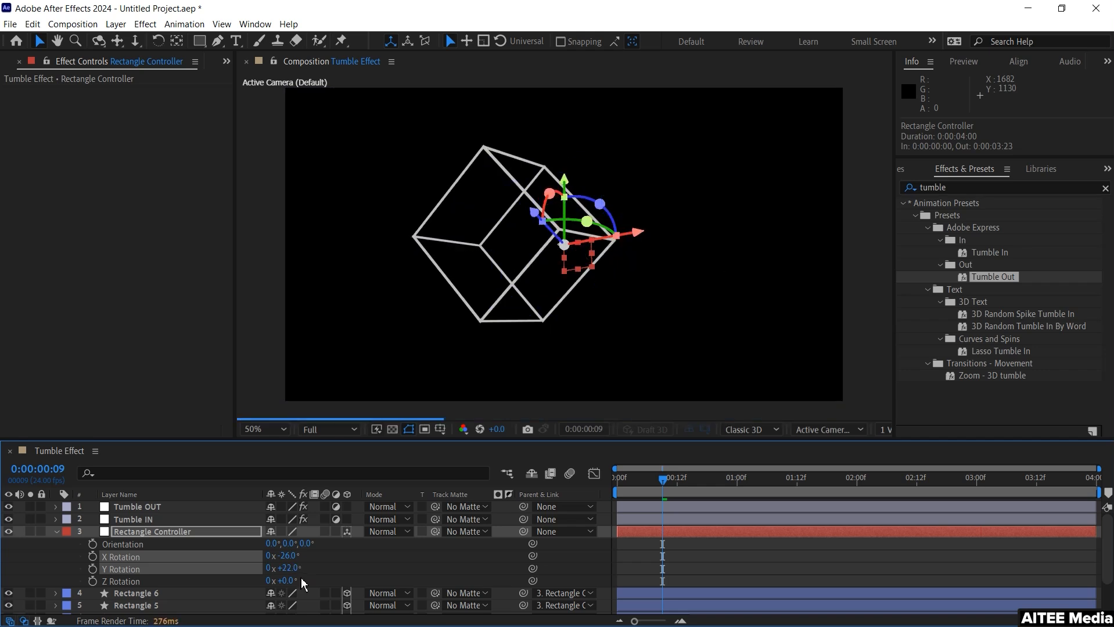
{"action": "left_click_drag", "start_coordinate": [285, 581], "coordinate": [291, 581]}
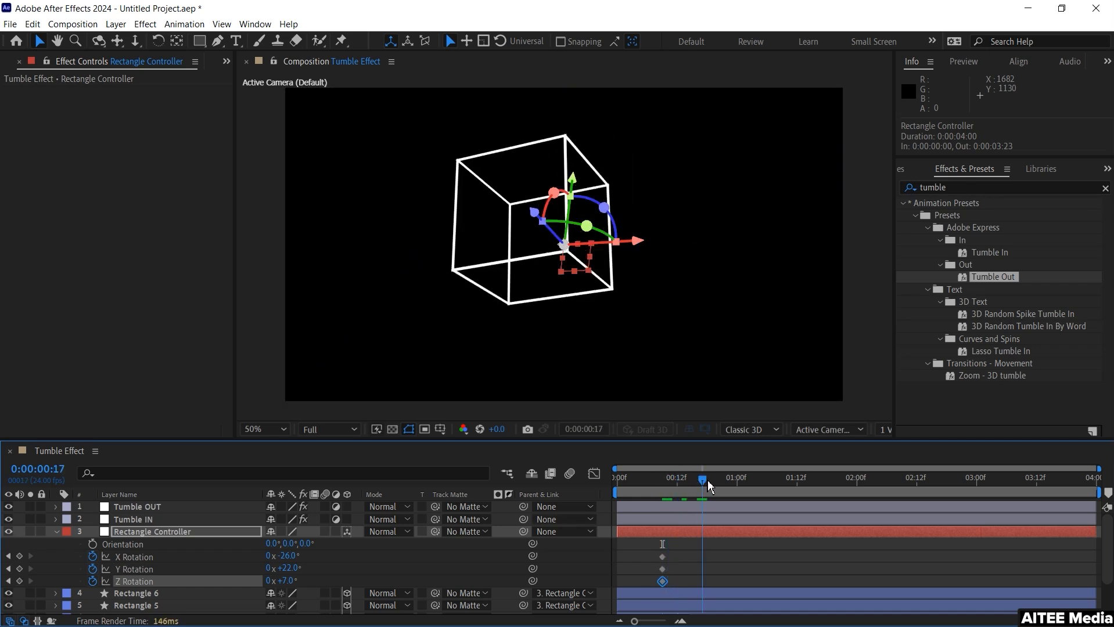
Move to 1:00 and later to set further rotation keyframes for the tumble
{"action": "left_click_drag", "start_coordinate": [705, 477], "coordinate": [737, 478]}
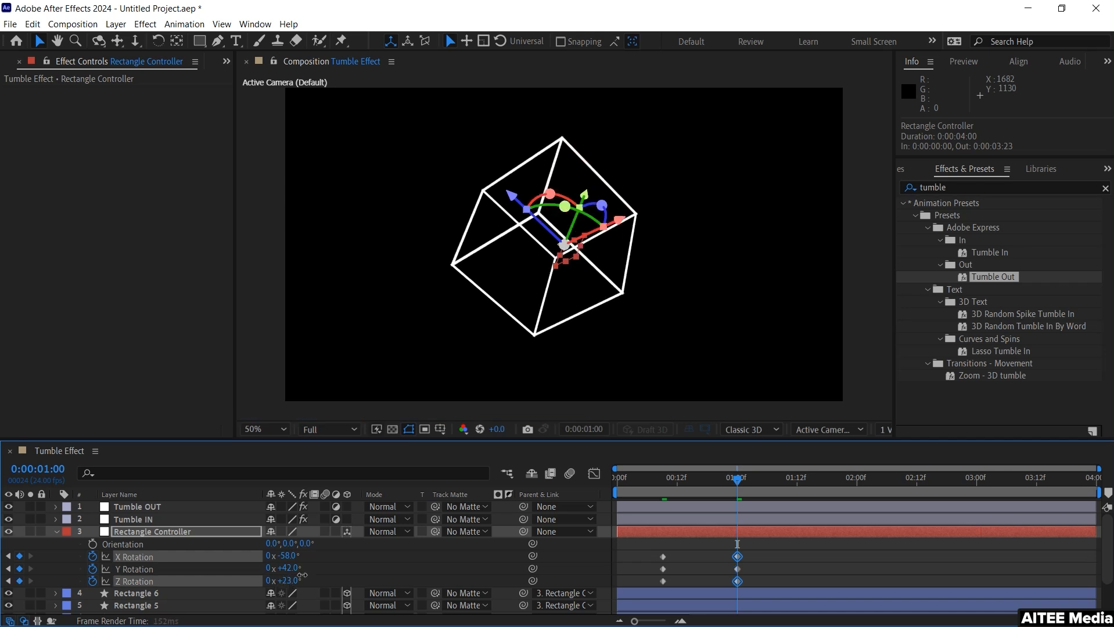
{"action": "left_click", "coordinate": [792, 478]}
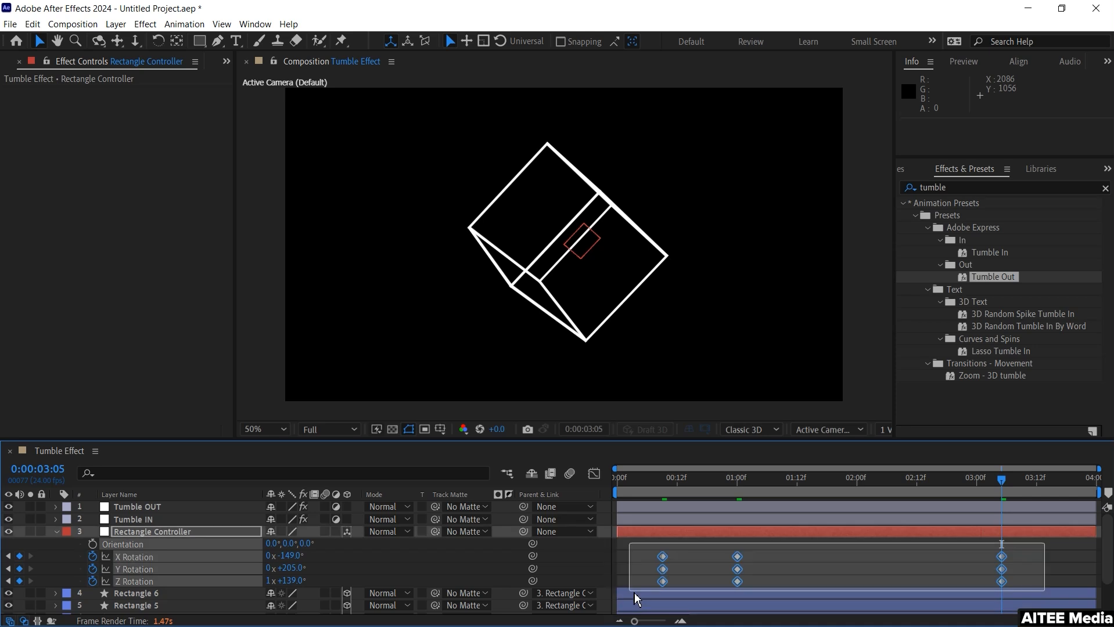
Select all rotation keyframes with Ctrl+Alt+A, ease them, and preview the smooth tumble
{"action": "key", "text": "ctrl+alt+a"}
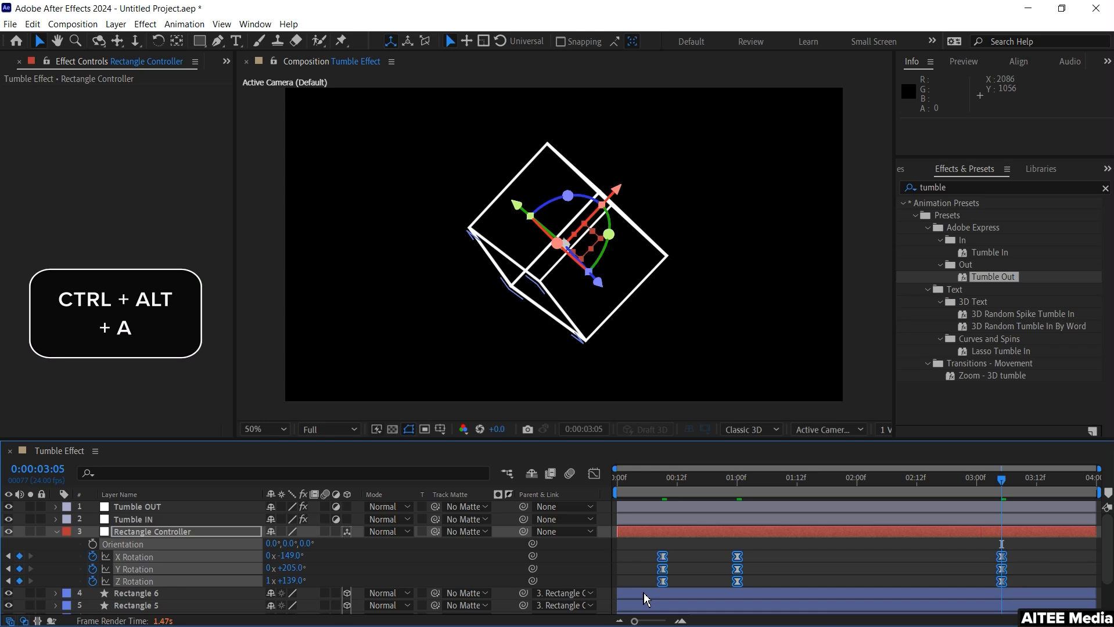
{"action": "key", "text": "space"}
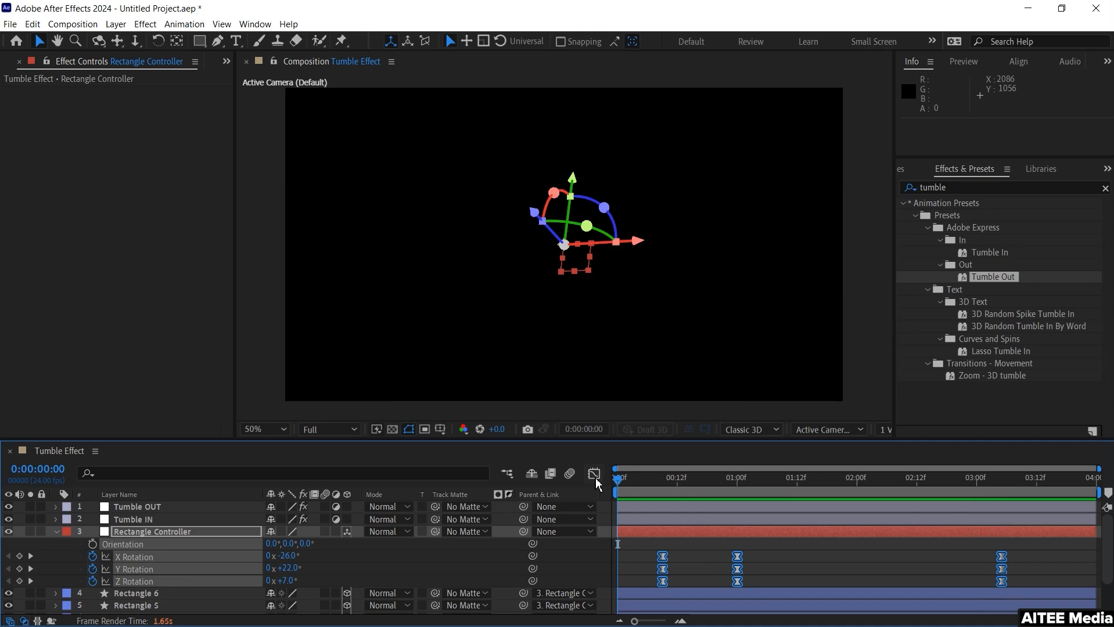
Reshape the rotation speed curves in the Graph Editor for harder mid-move acceleration, then return to keyframes
{"action": "left_click", "coordinate": [594, 474]}
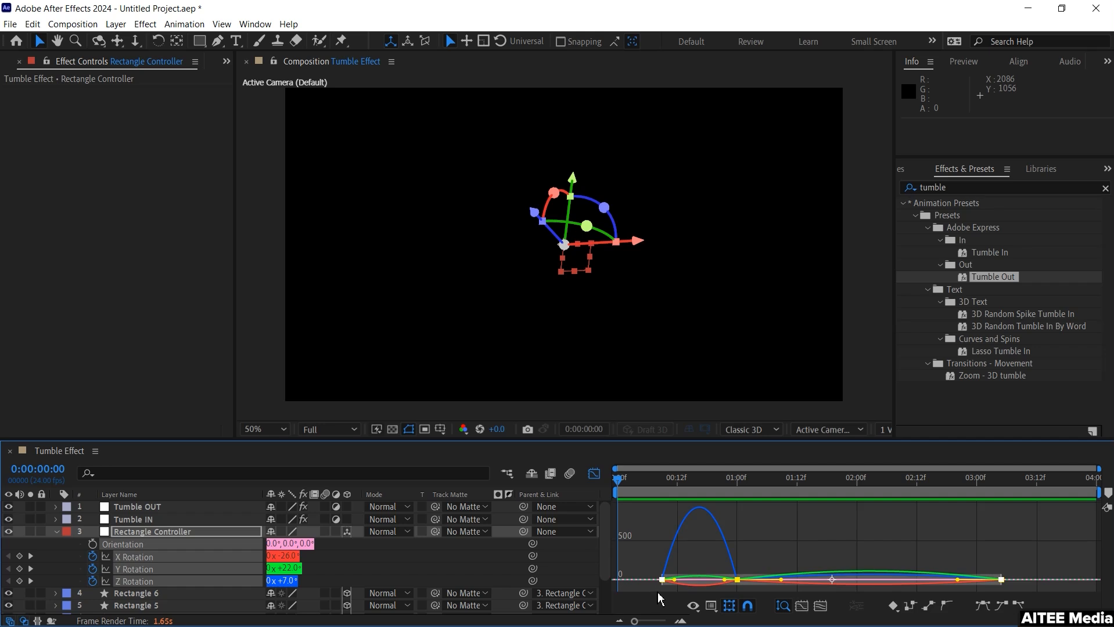
{"action": "mouse_move", "coordinate": [679, 582]}
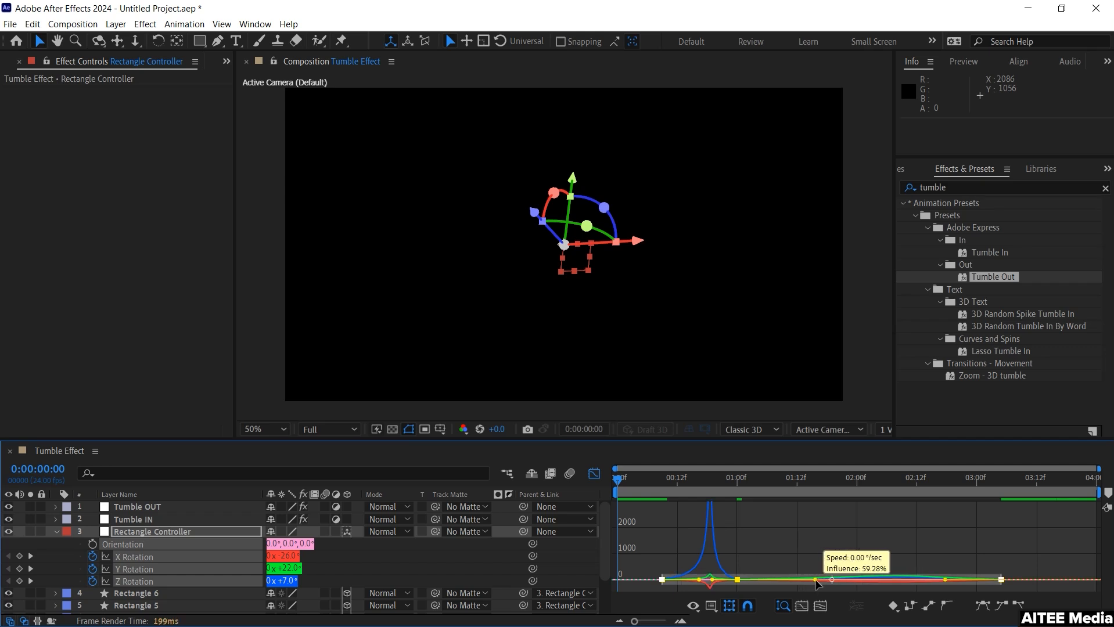
{"action": "key", "text": "space"}
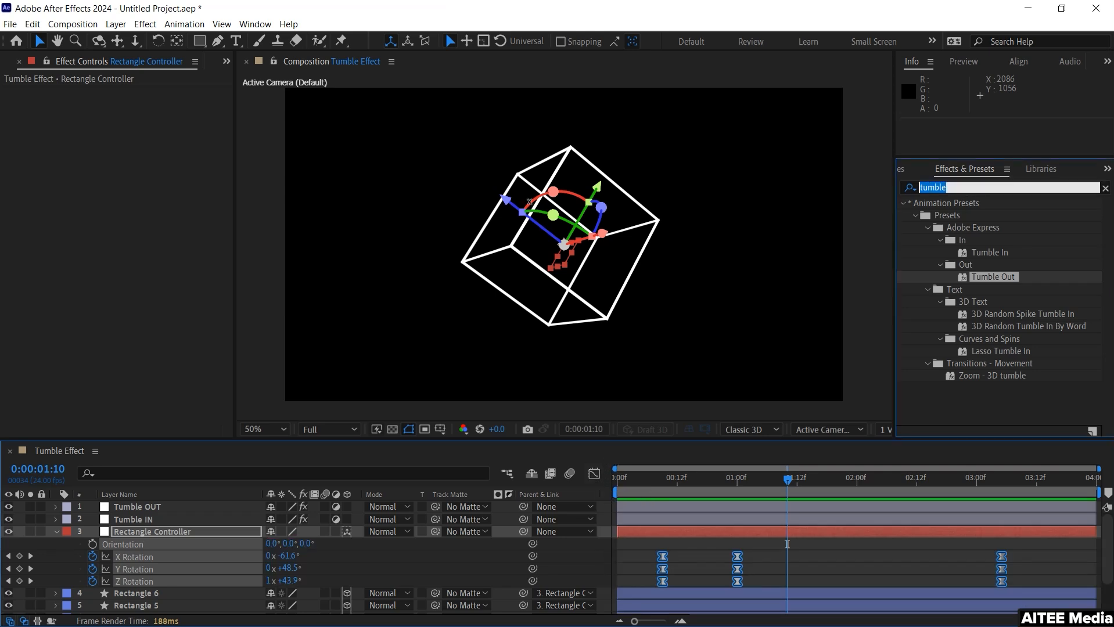
Add a Glow effect to the Tumble IN layer and raise Glow Intensity to 1.6
{"action": "type", "text": "glow"}
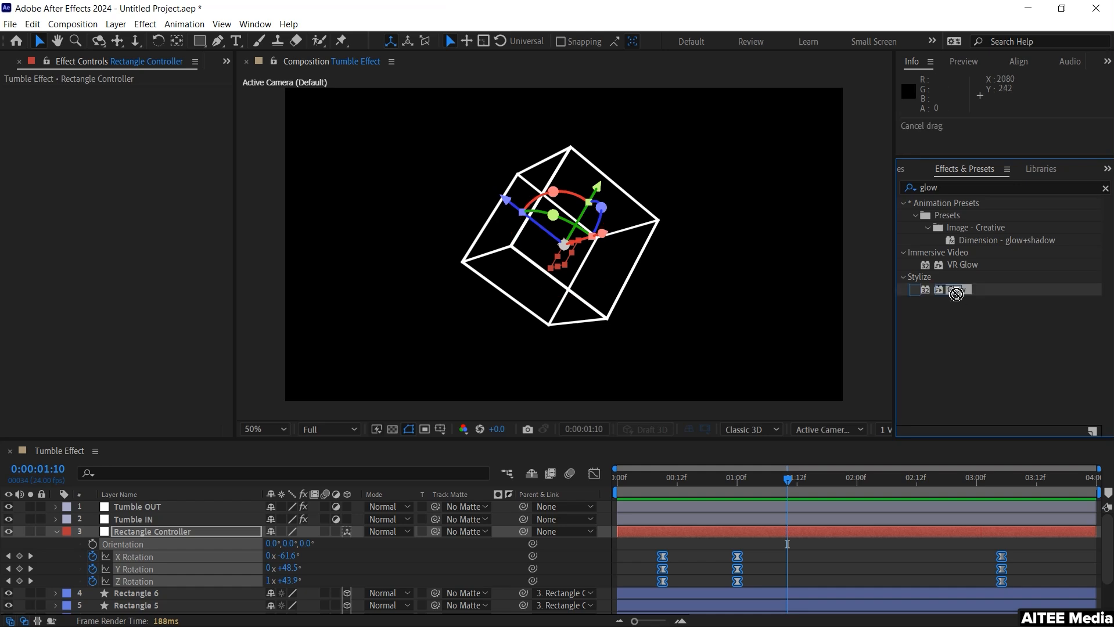
{"action": "left_click_drag", "start_coordinate": [956, 292], "coordinate": [145, 518]}
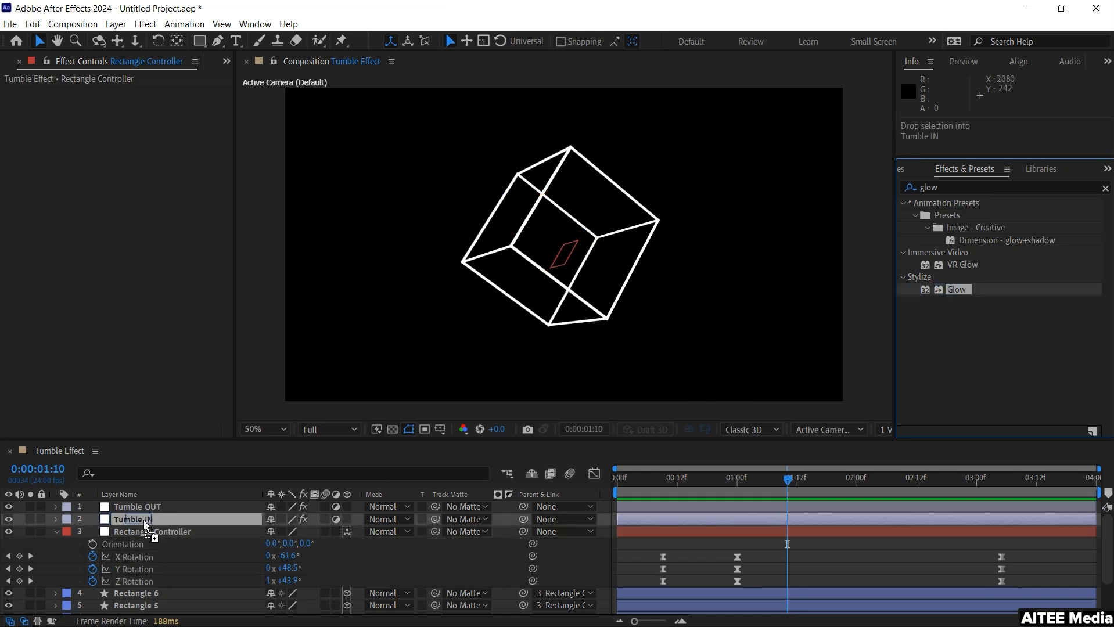
{"action": "left_click", "coordinate": [134, 520]}
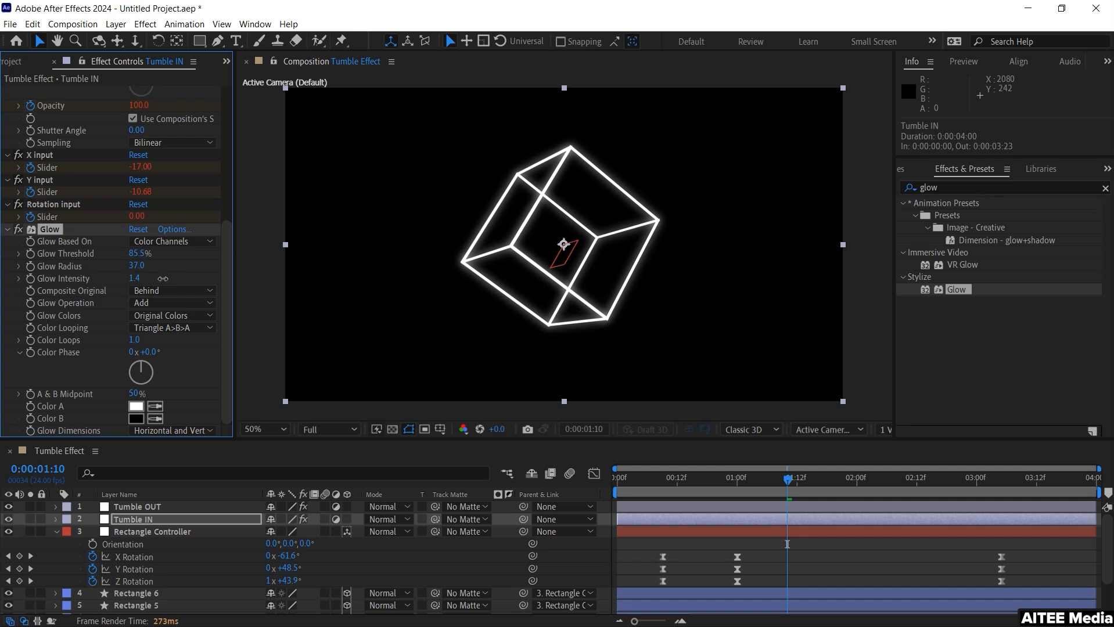
{"action": "left_click", "coordinate": [135, 278]}
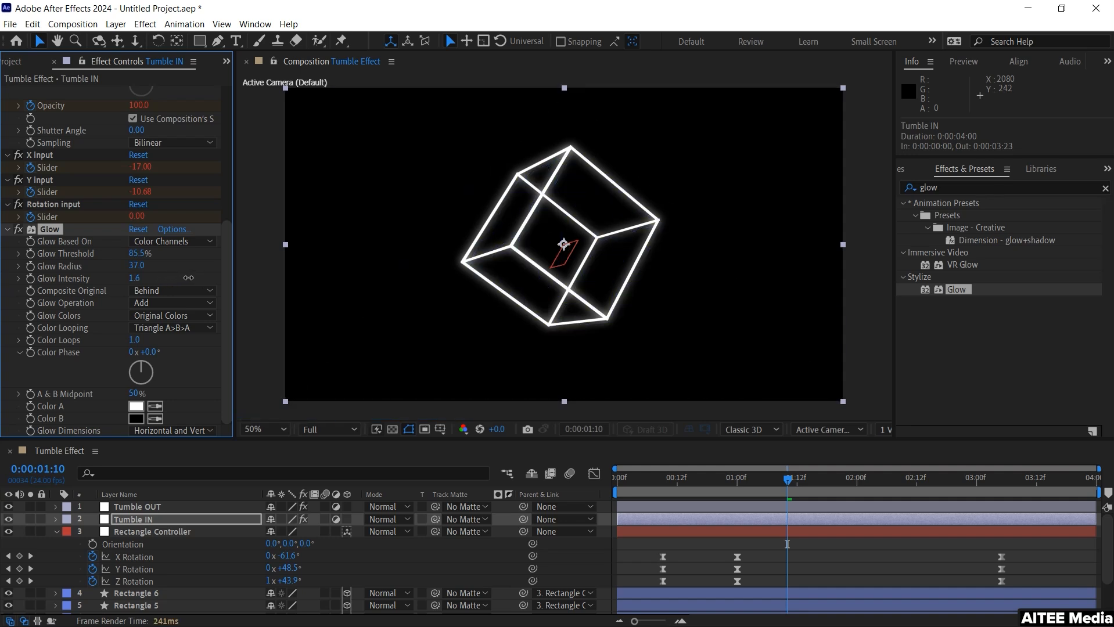